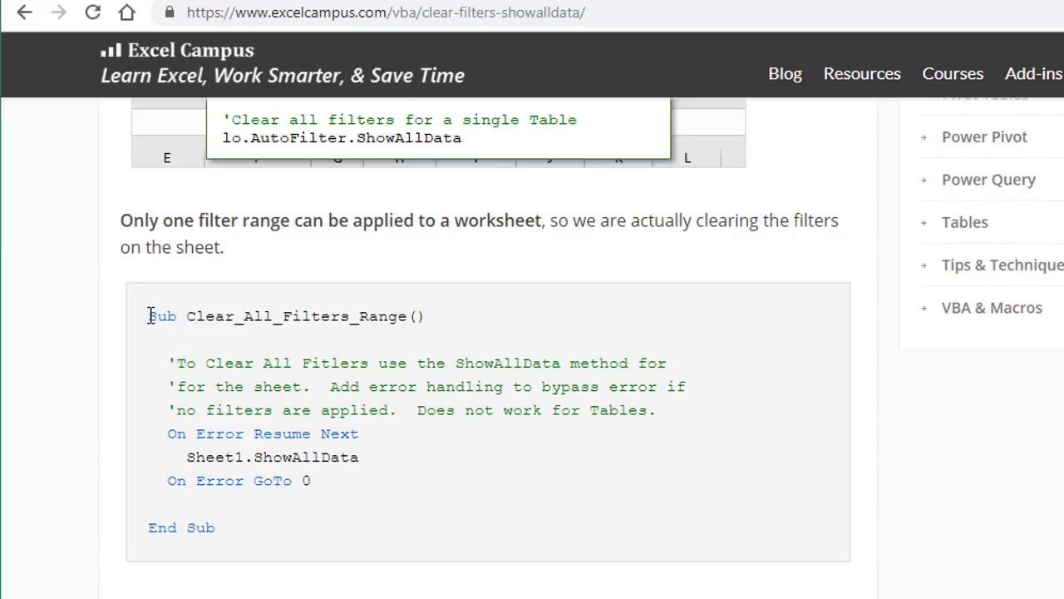
Copy the Clear_All_Filters_Range code block from the Excel Campus article.
left_click_drag(148, 316, 215, 527)
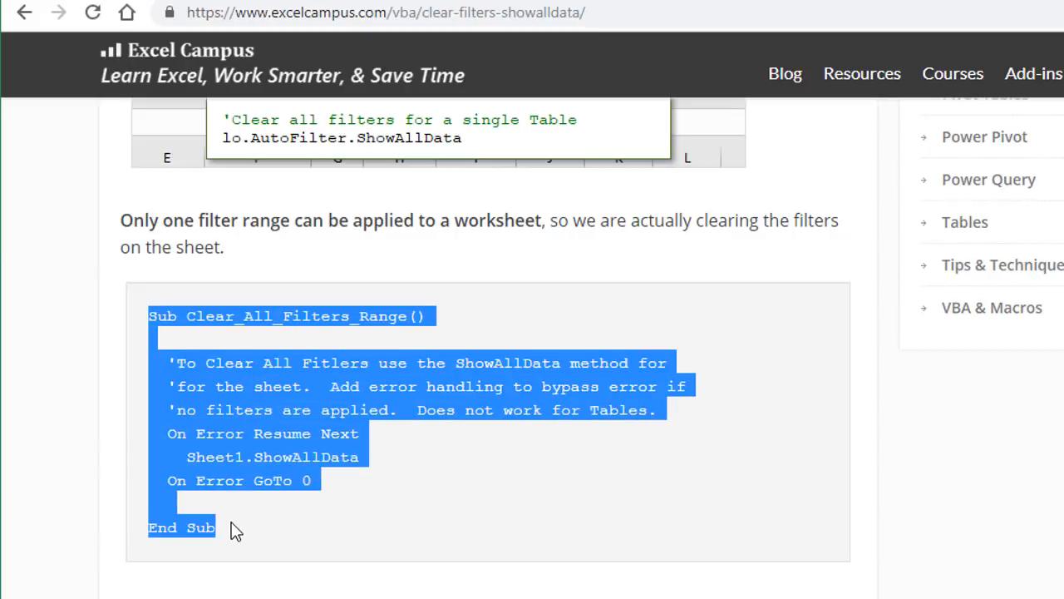
key("ctrl+c")
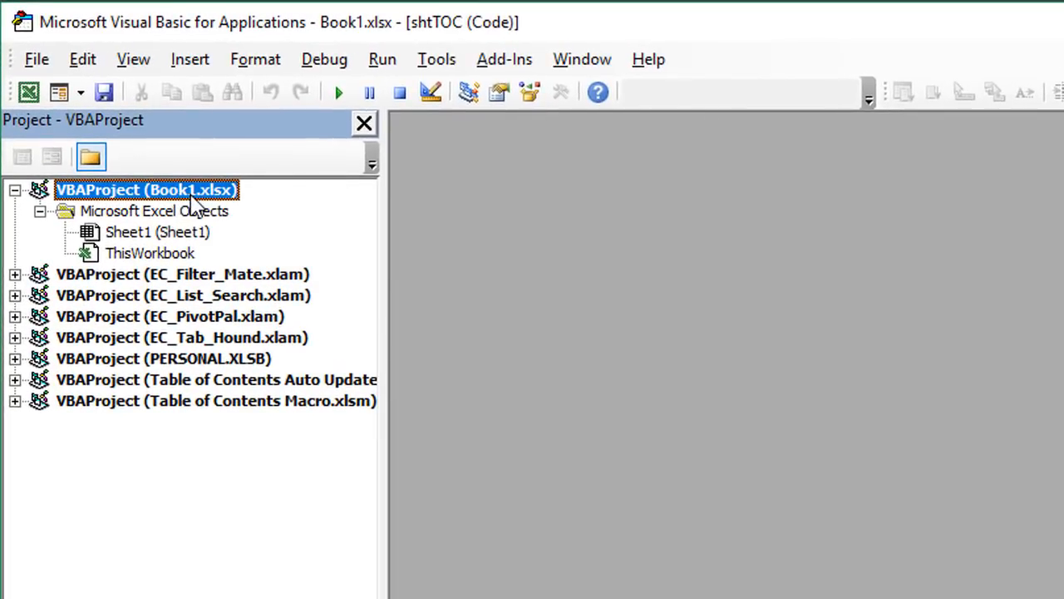
mouse_move(197, 159)
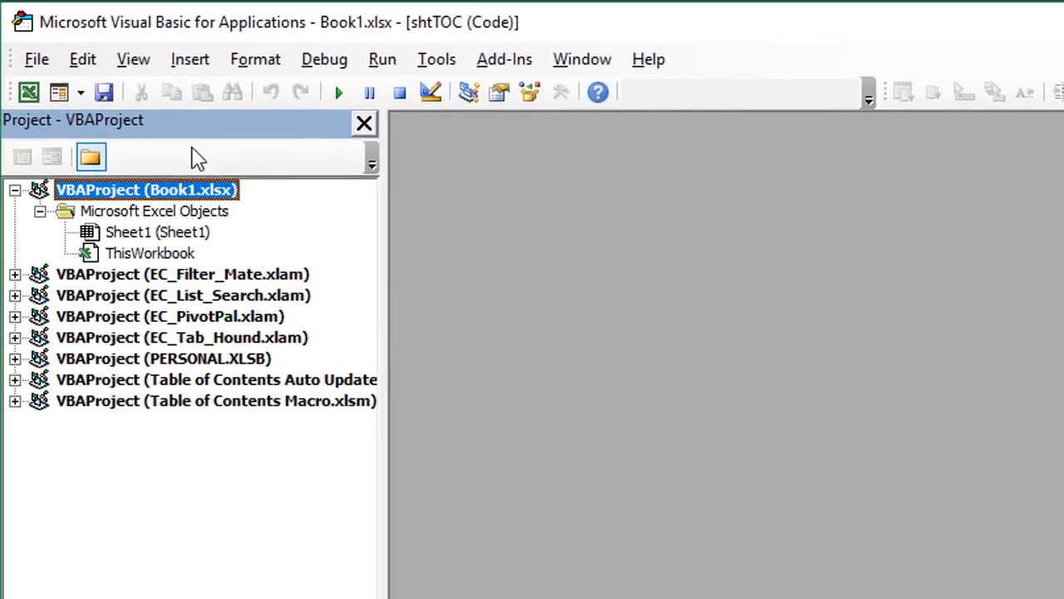
Insert a new code module, Module1, into the Book1.xlsx project.
left_click(190, 59)
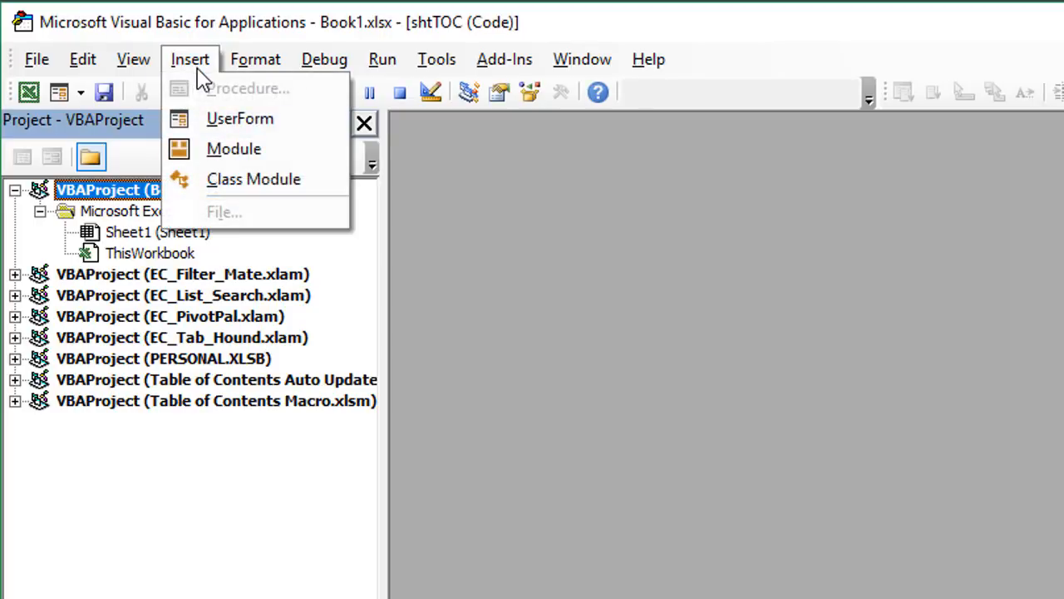
mouse_move(234, 148)
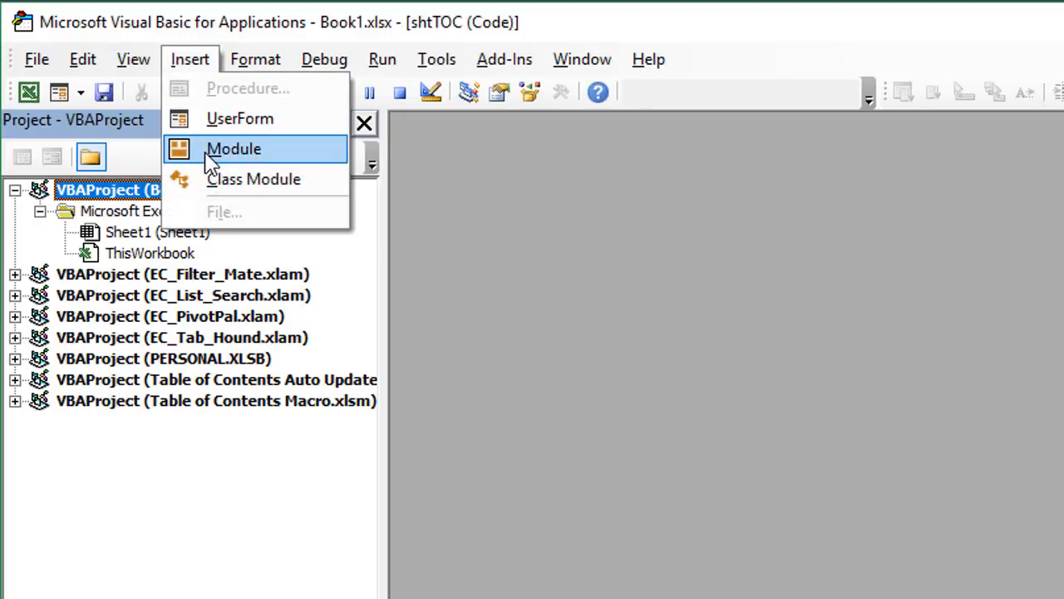
left_click(234, 148)
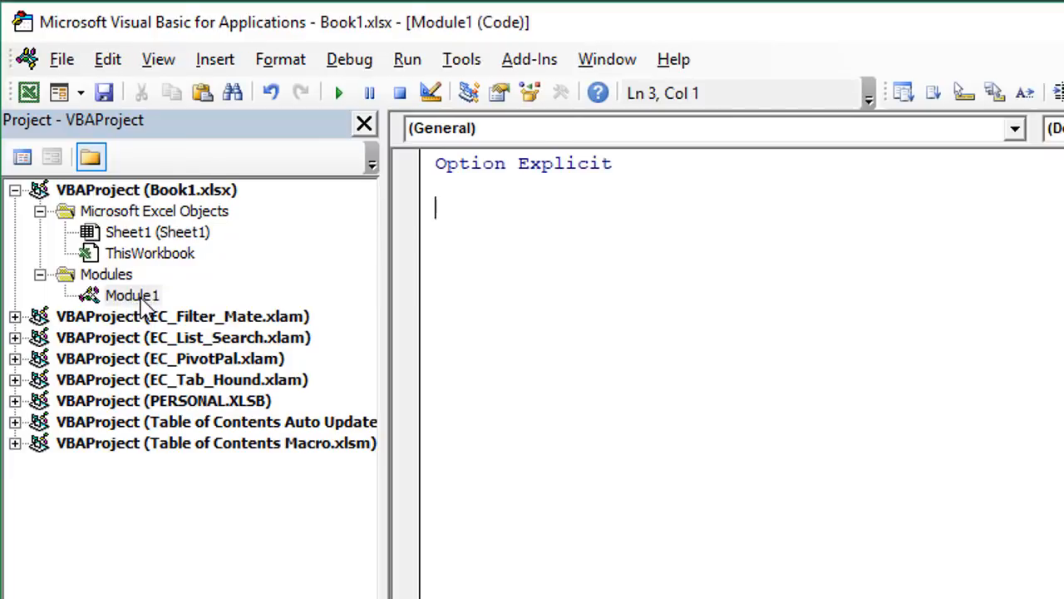
mouse_move(115, 274)
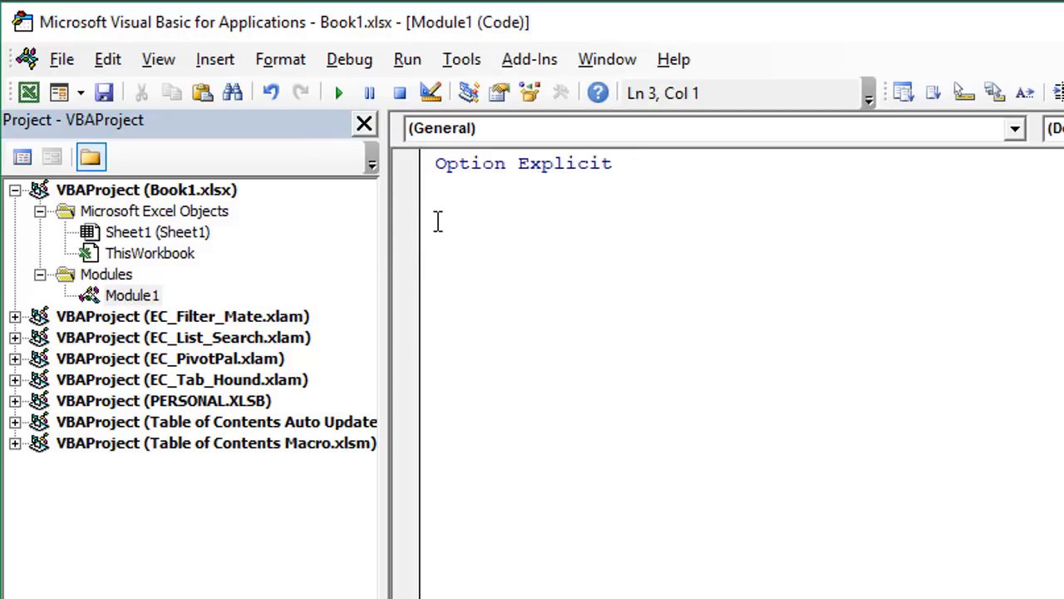
Paste the Clear_All_Filters_Range macro into Module1 and save the workbook.
key("ctrl+v")
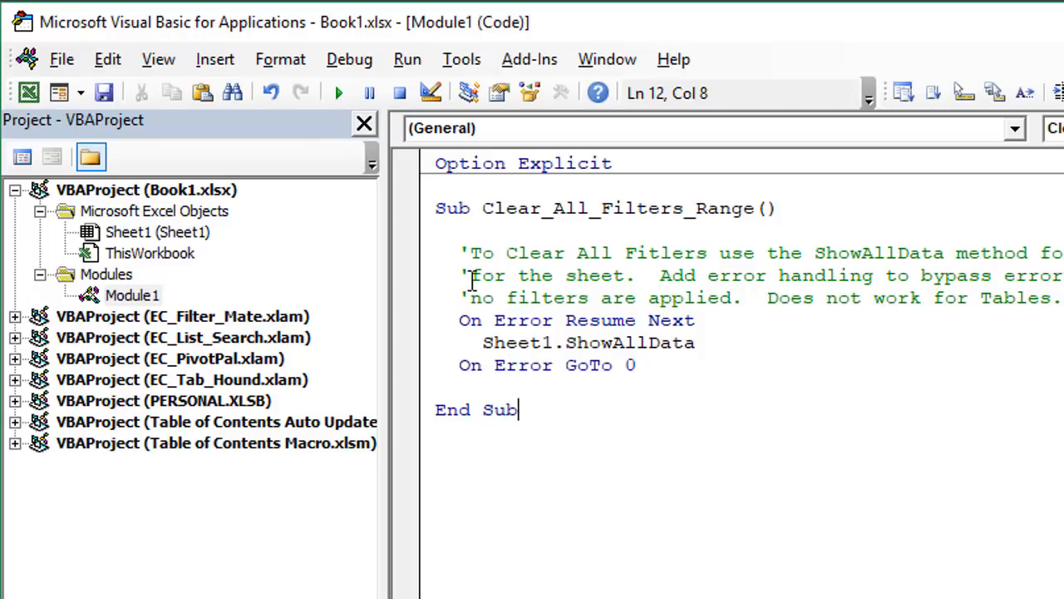
left_click(103, 92)
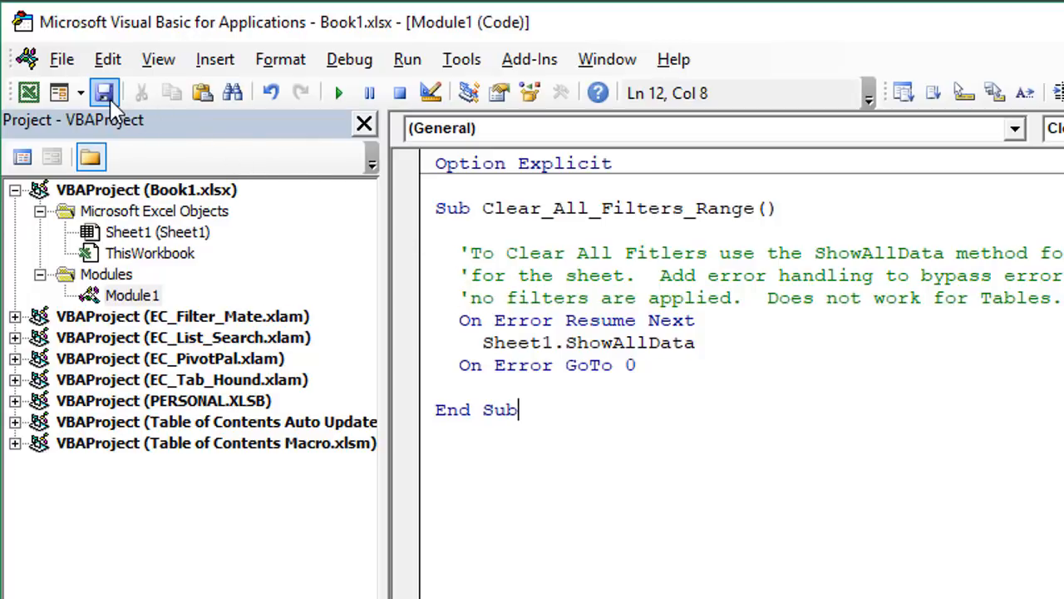
mouse_move(28, 92)
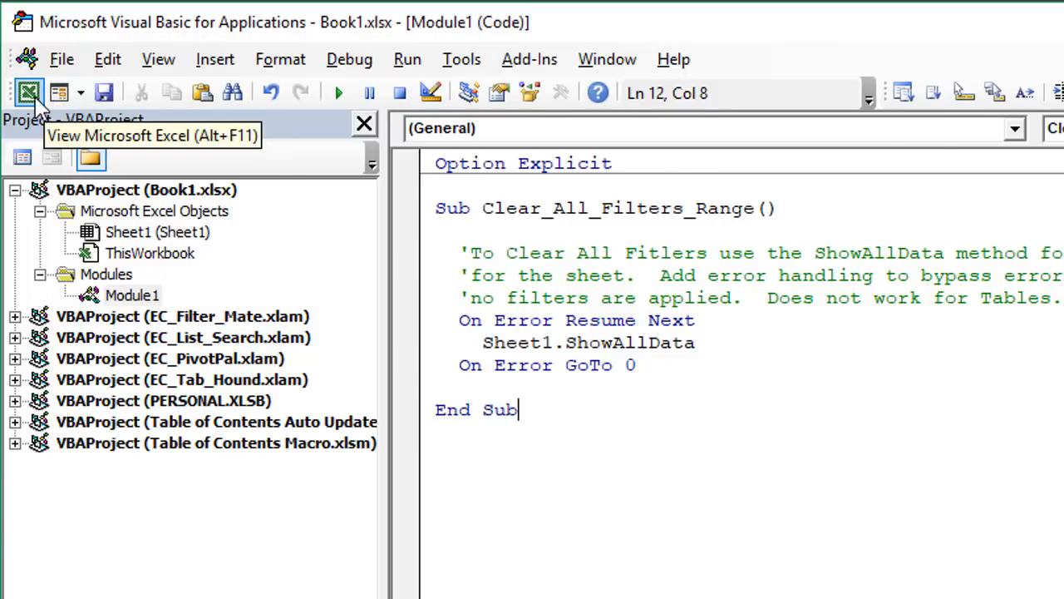
Return to Excel, where the macro-free workbook save warning appears.
left_click(28, 92)
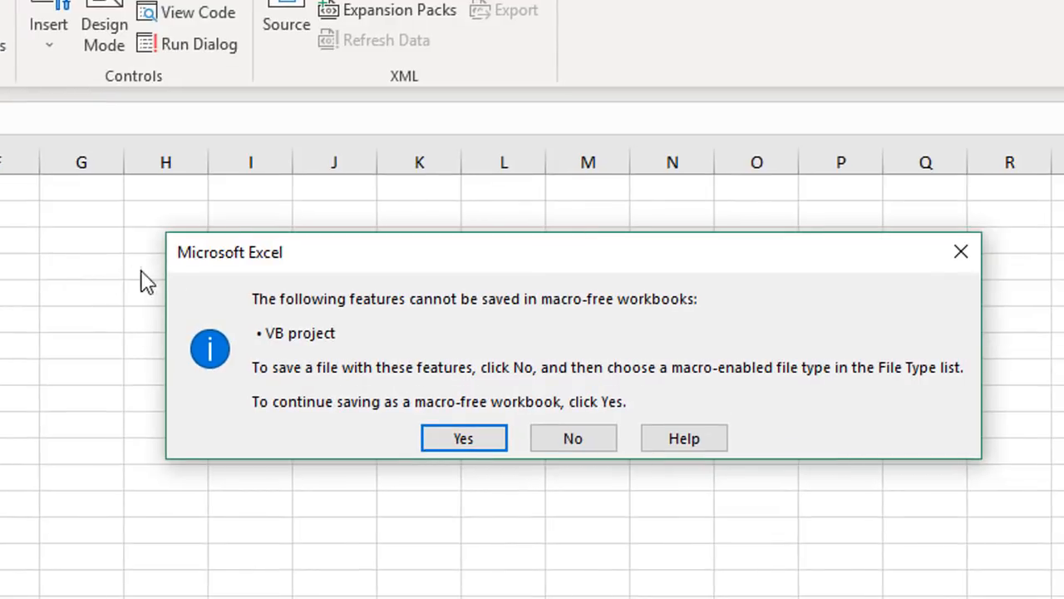
mouse_move(416, 338)
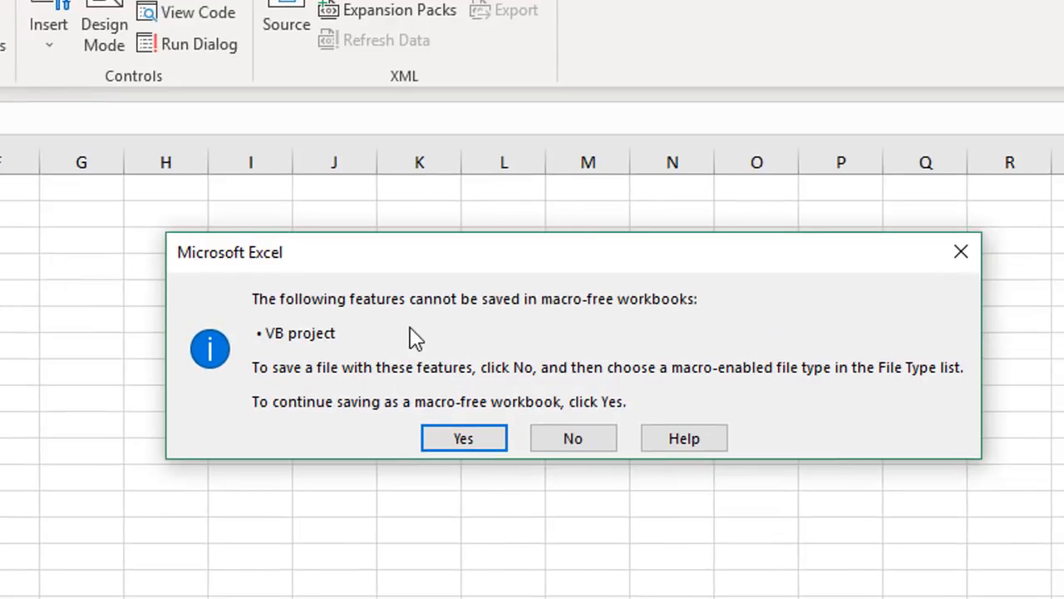
mouse_move(426, 335)
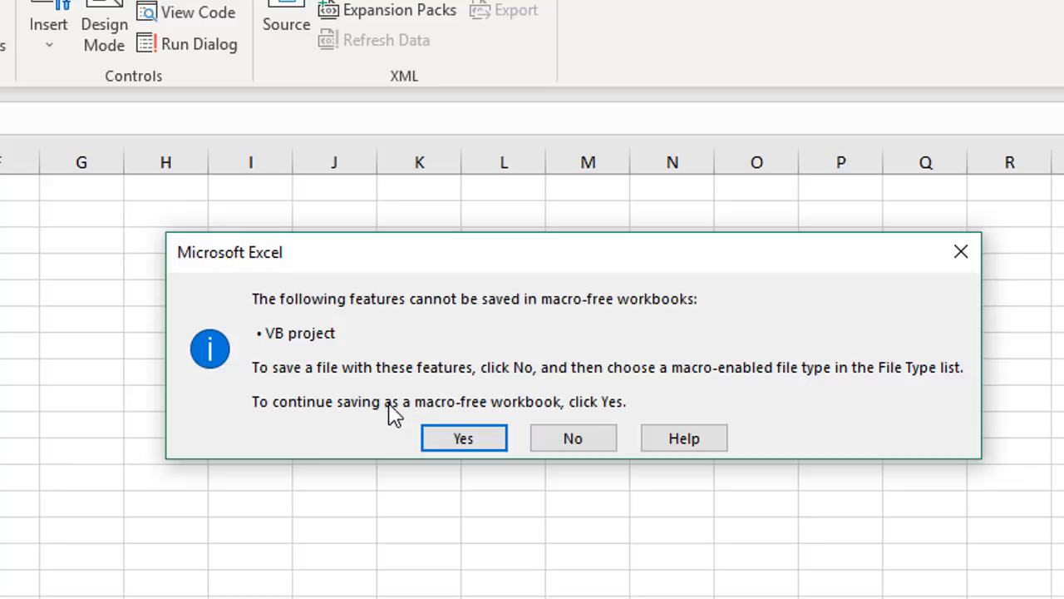
mouse_move(491, 415)
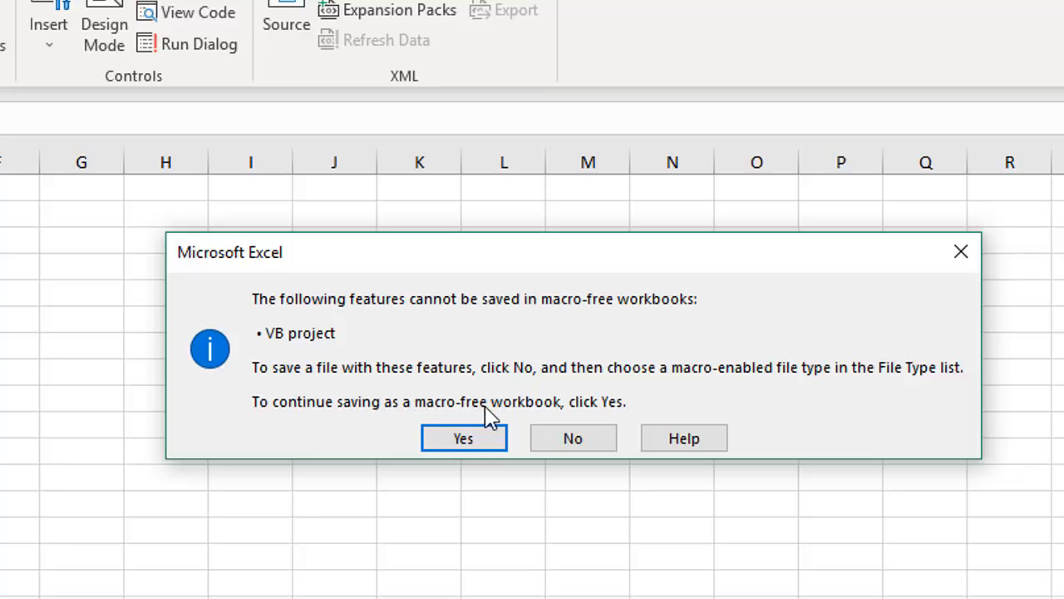
mouse_move(572, 438)
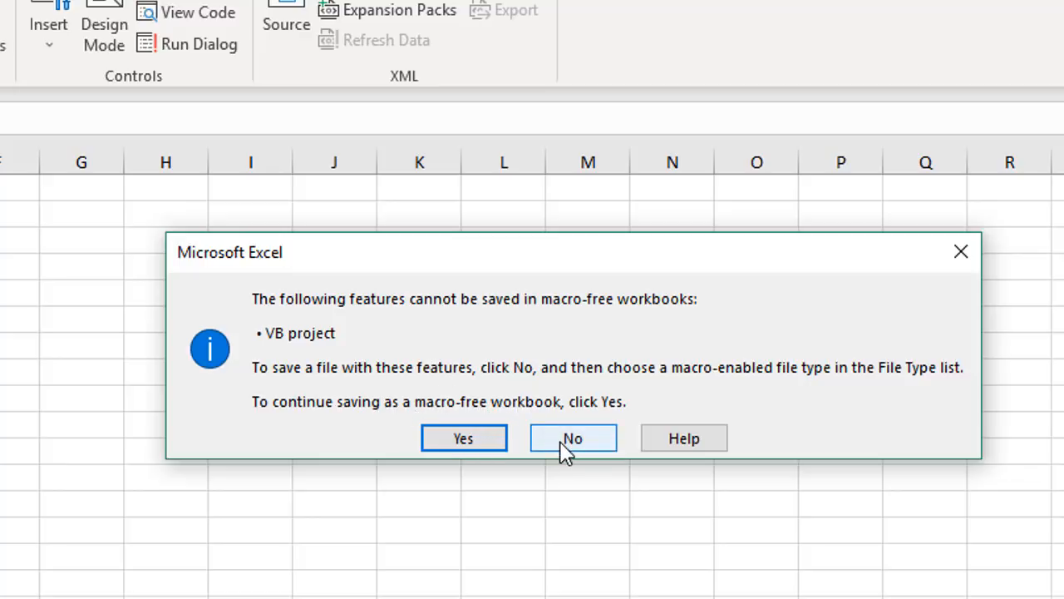
Save Book1 as macro-enabled Book1.xlsm in the desktop VBA Modules folder.
left_click(572, 438)
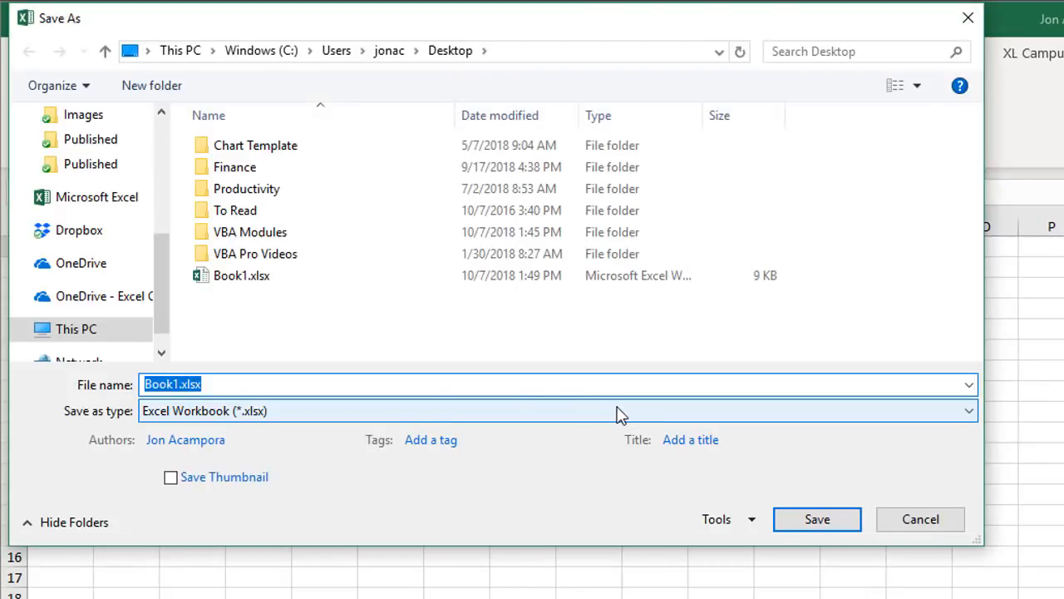
left_click(250, 232)
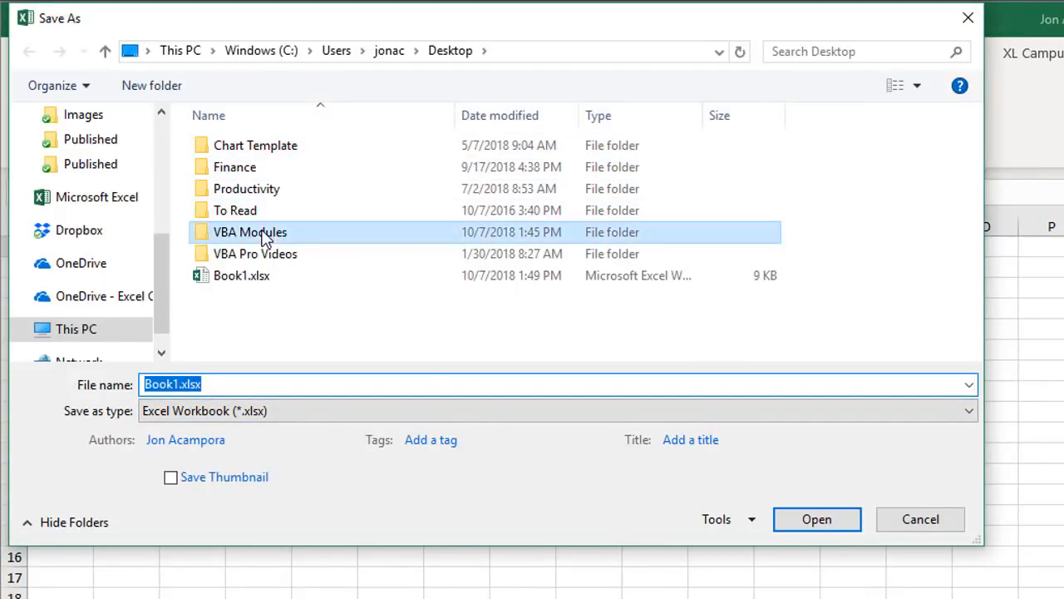
double_click(250, 232)
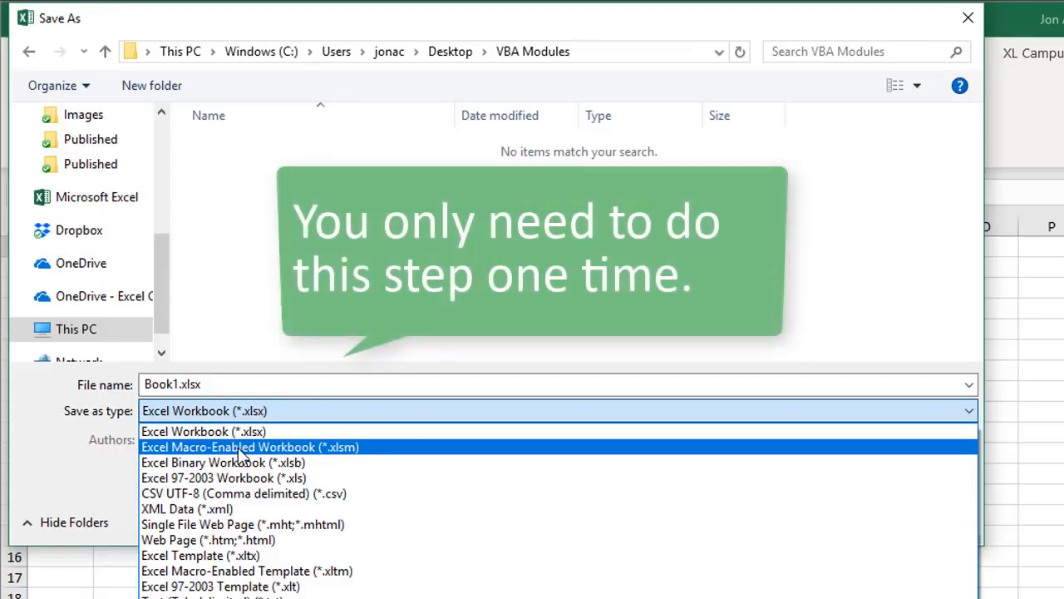
left_click(249, 446)
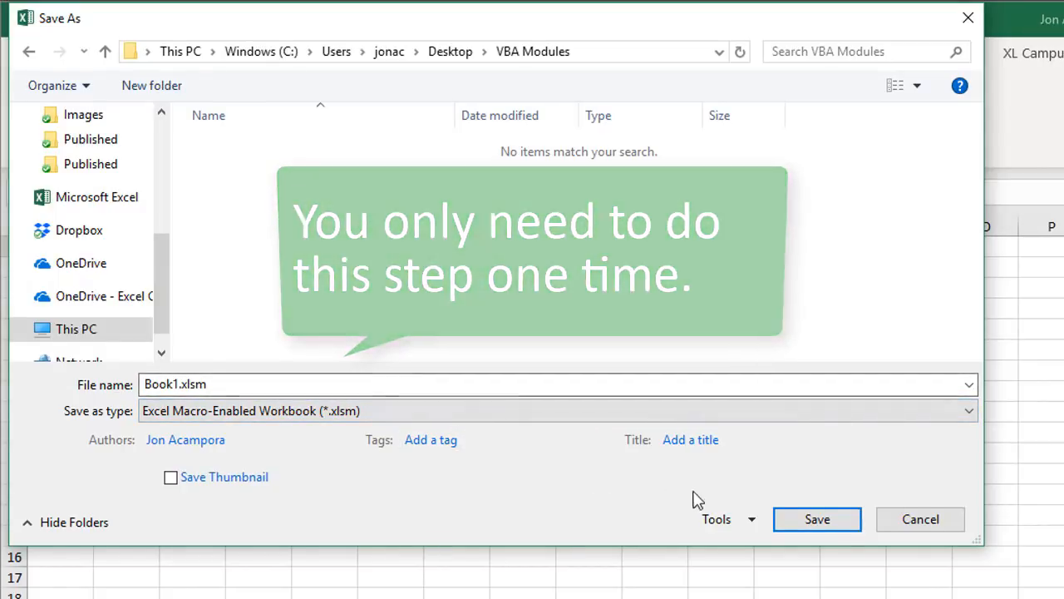
left_click(816, 519)
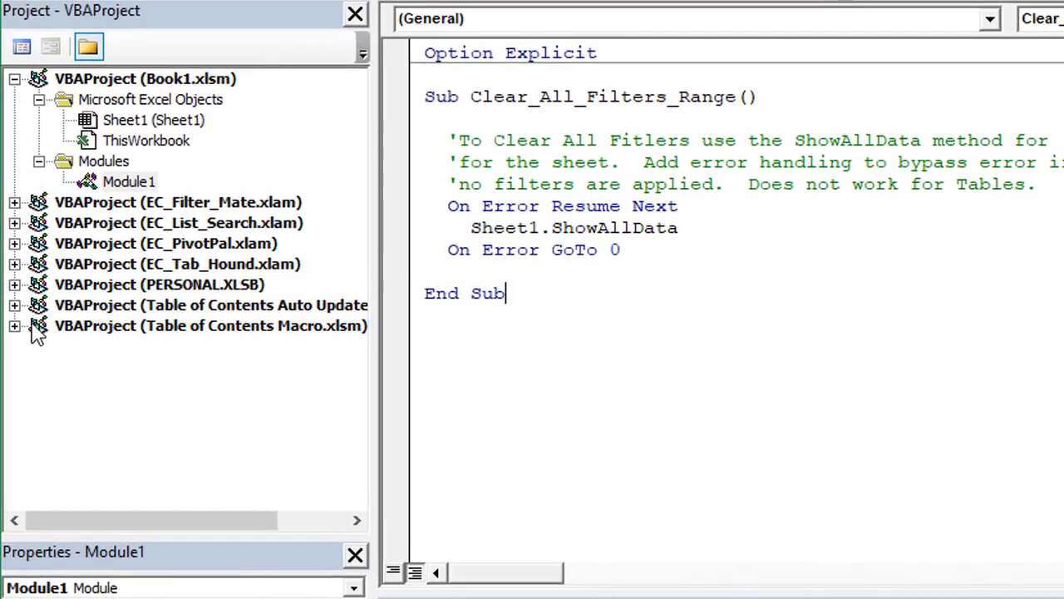
Expand the Table of Contents Macro project and browse the m_TOC module's code.
left_click(15, 325)
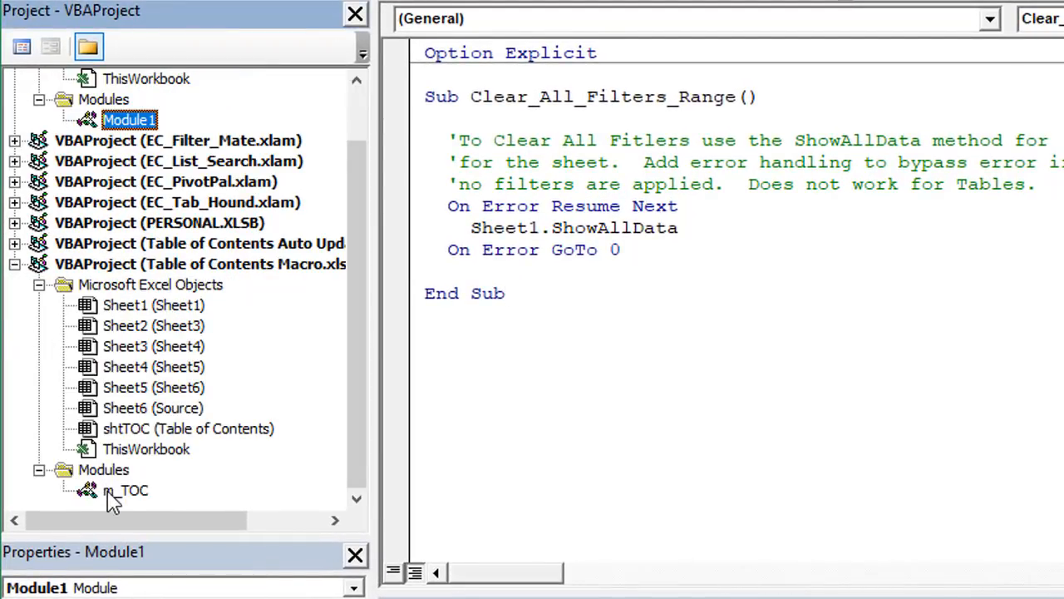
mouse_move(124, 503)
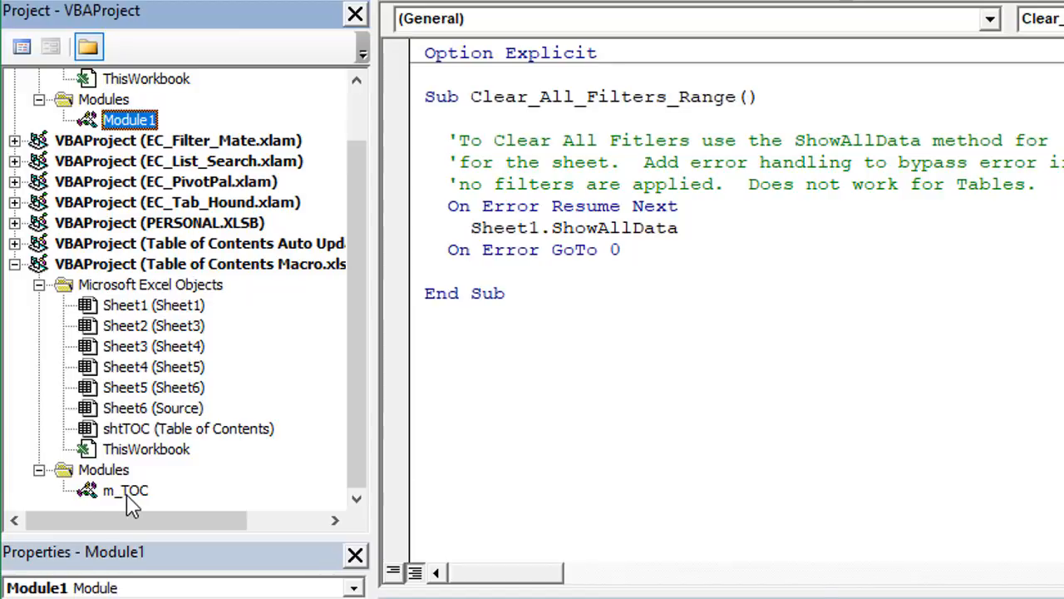
left_click(125, 491)
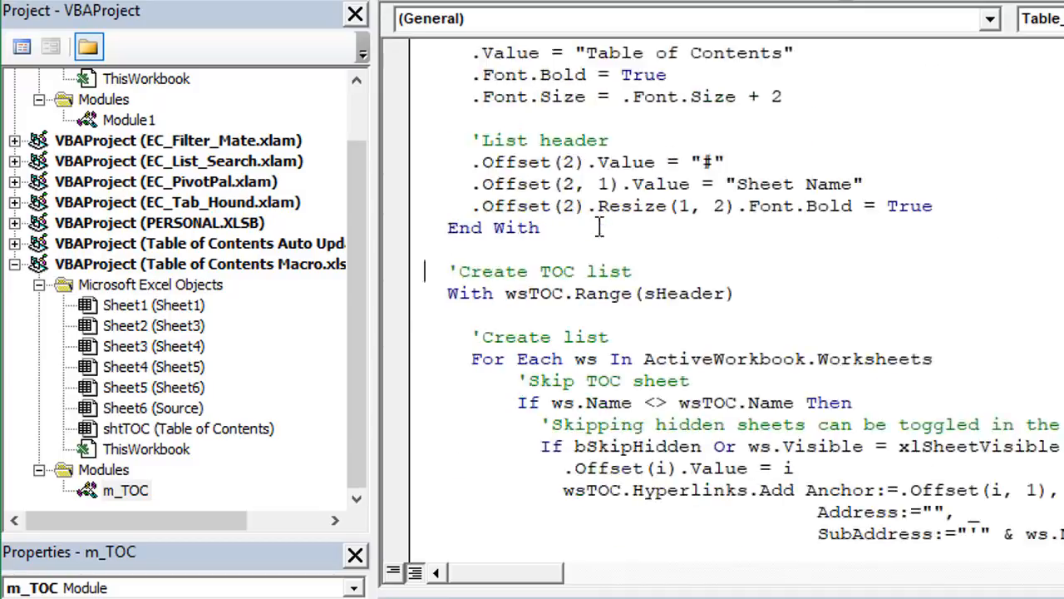
scroll("down", 3)
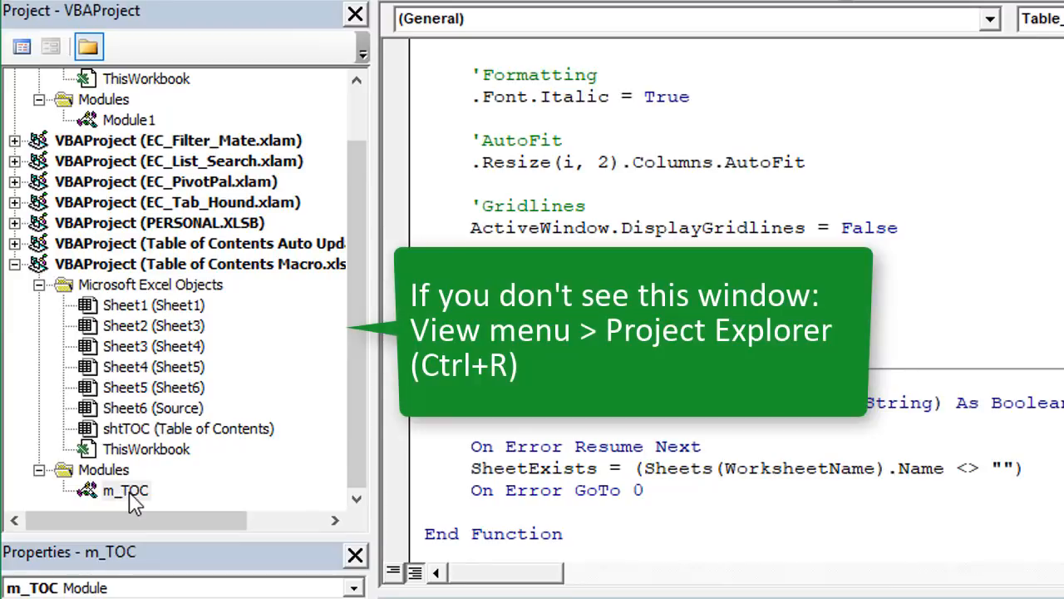
Drag the m_TOC module from Table of Contents Macro onto the Book1.xlsm project.
left_click(125, 490)
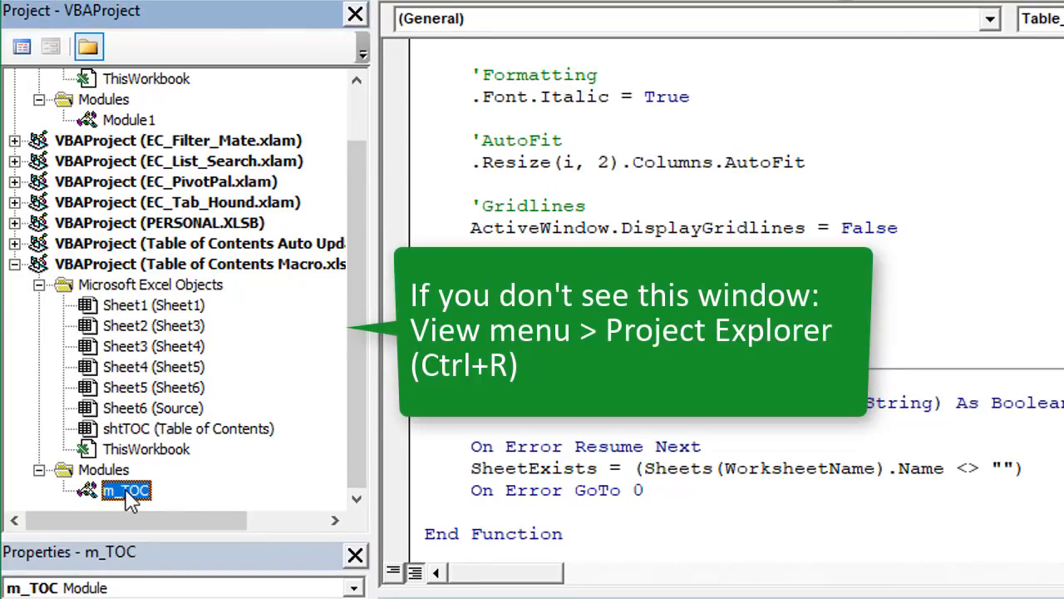
left_click(199, 263)
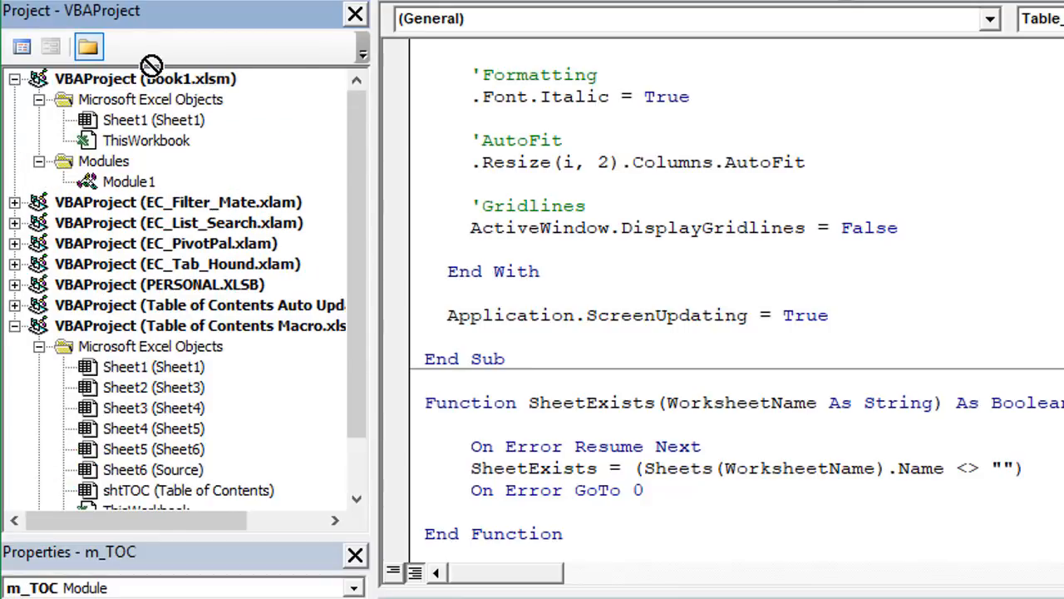
left_click(145, 78)
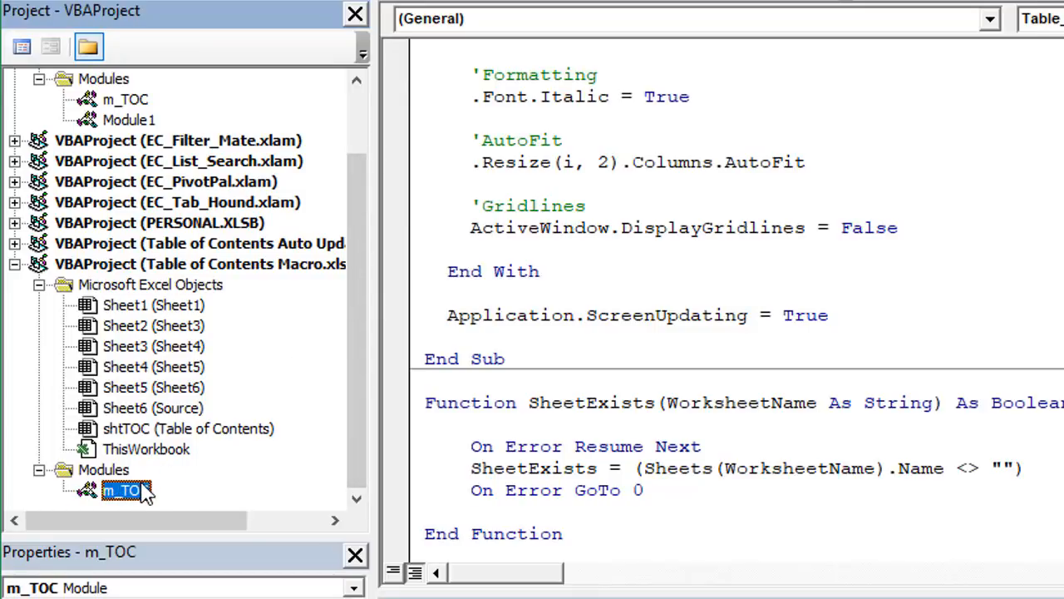
mouse_move(349, 445)
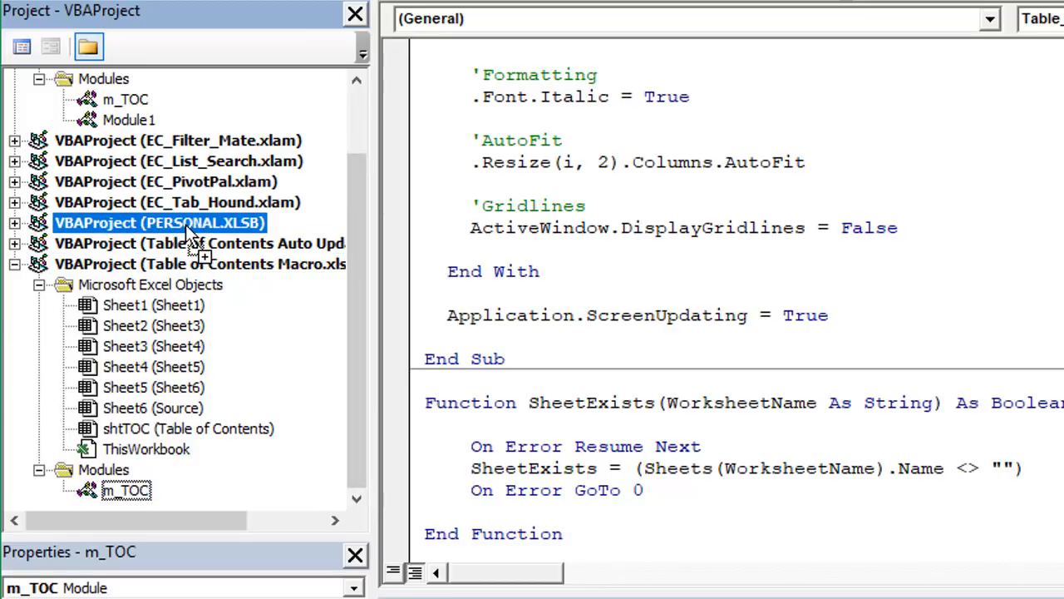
Drop m_TOC onto PERSONAL.XLSB and confirm it appears among its modules.
left_click(15, 222)
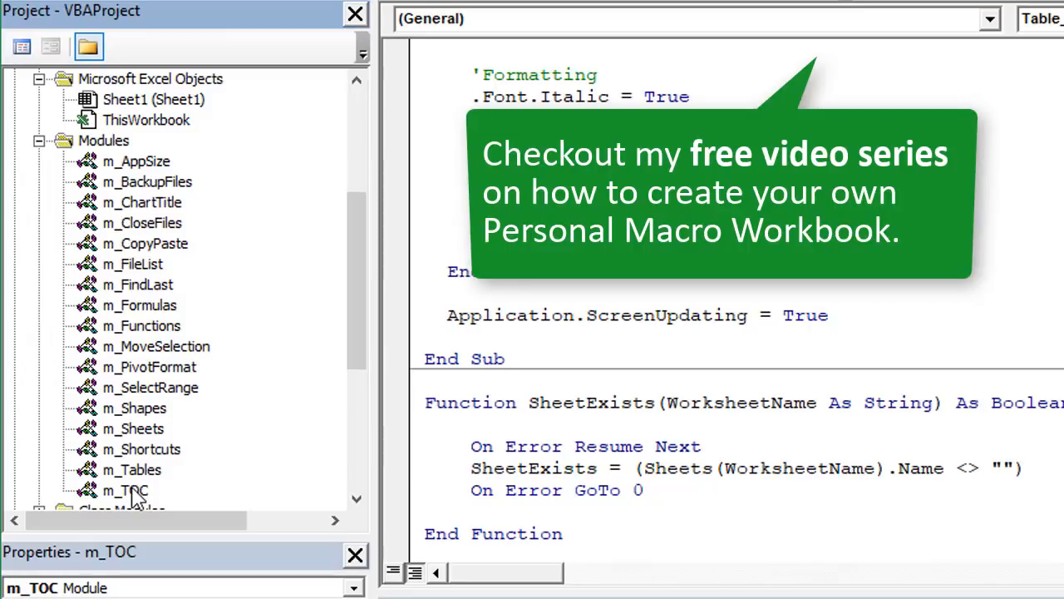
left_click(124, 489)
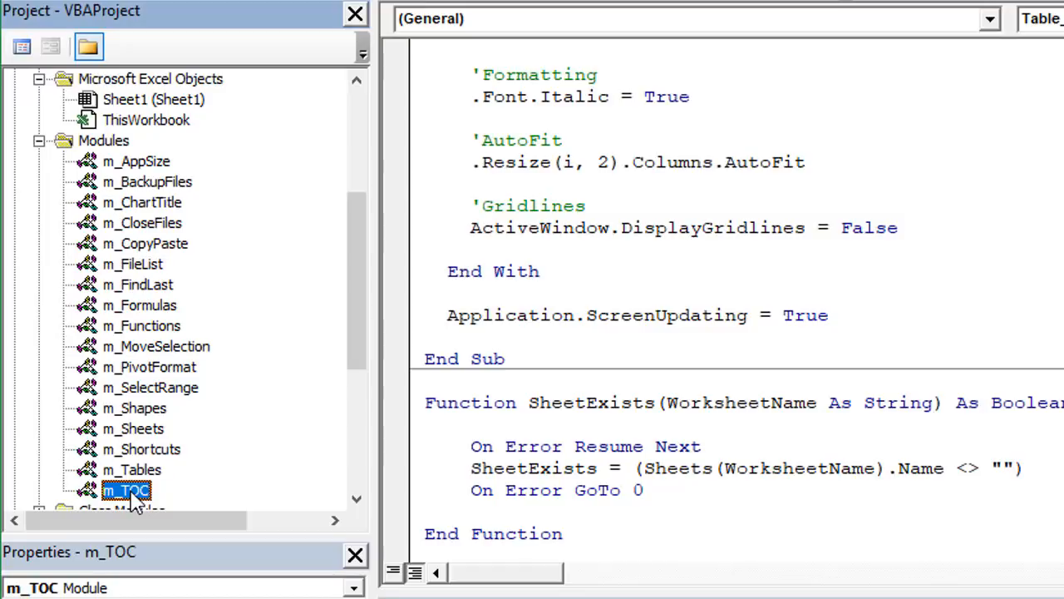
mouse_move(347, 363)
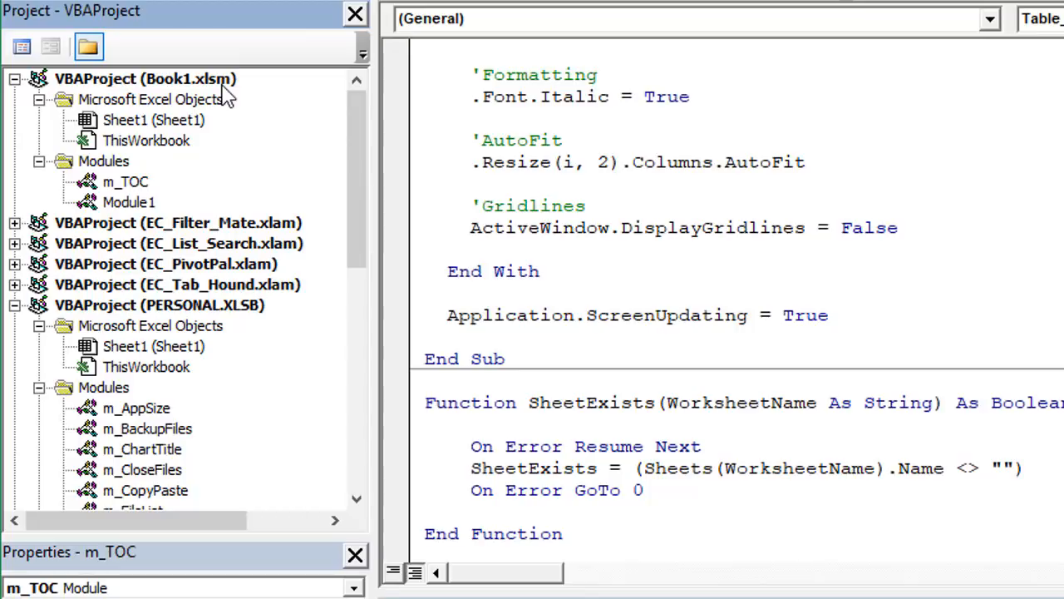
mouse_move(146, 181)
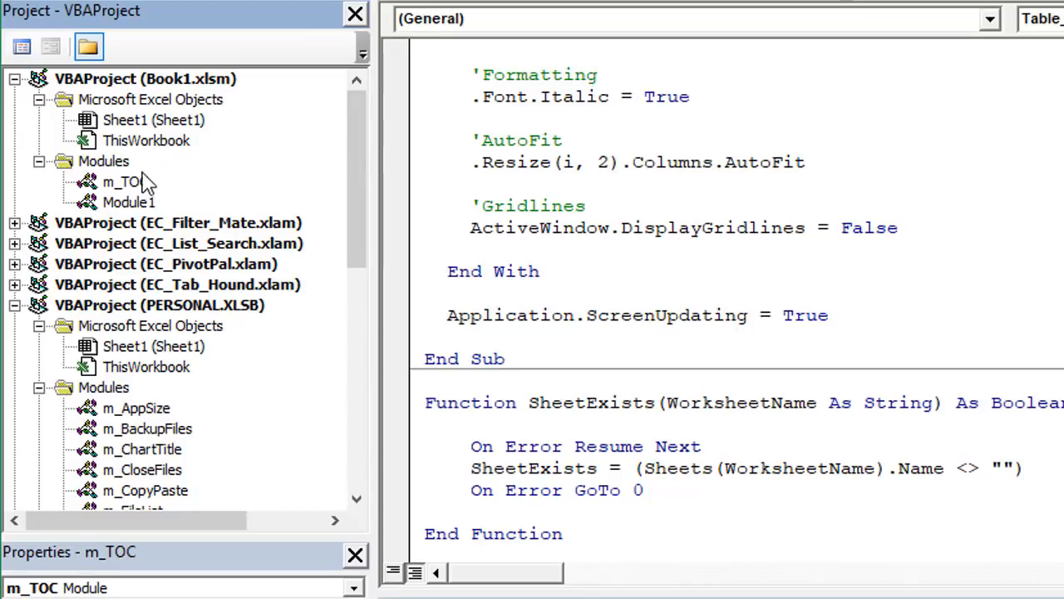
Remove m_TOC from Book1.xlsm, declining to export it first.
right_click(122, 182)
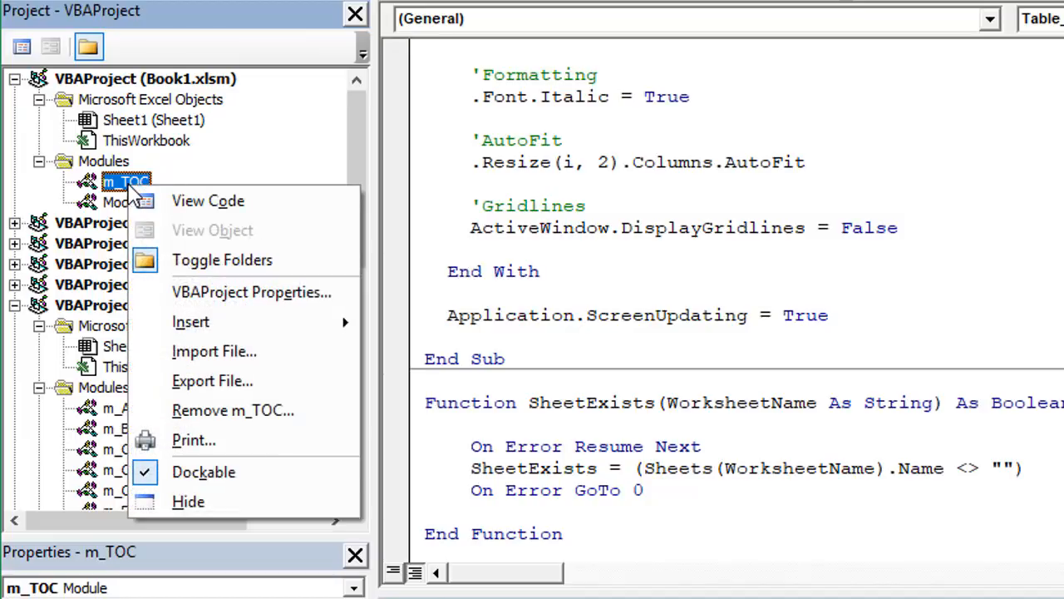
mouse_move(233, 410)
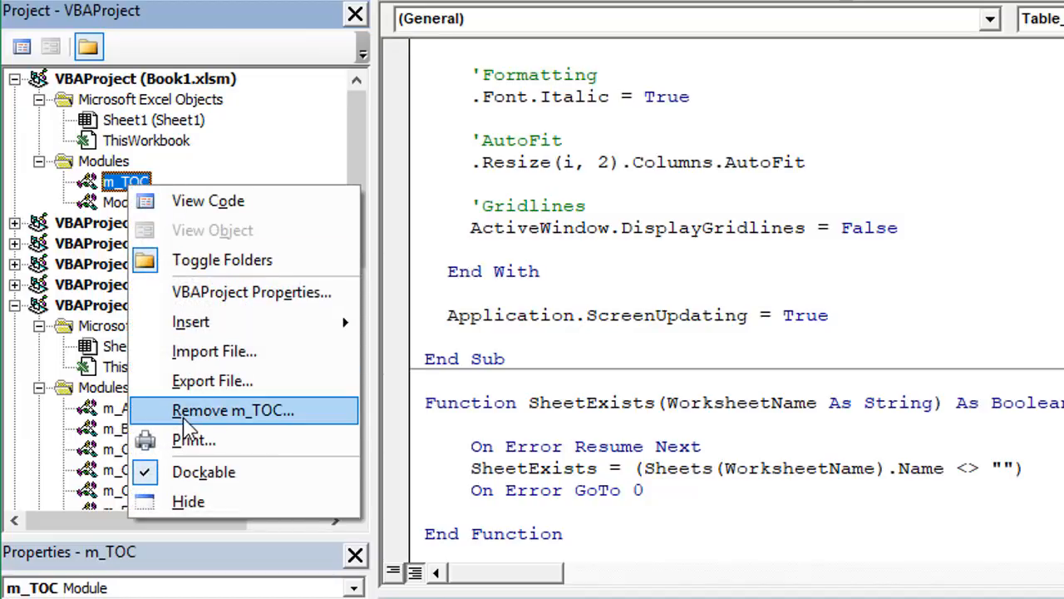
mouse_move(241, 426)
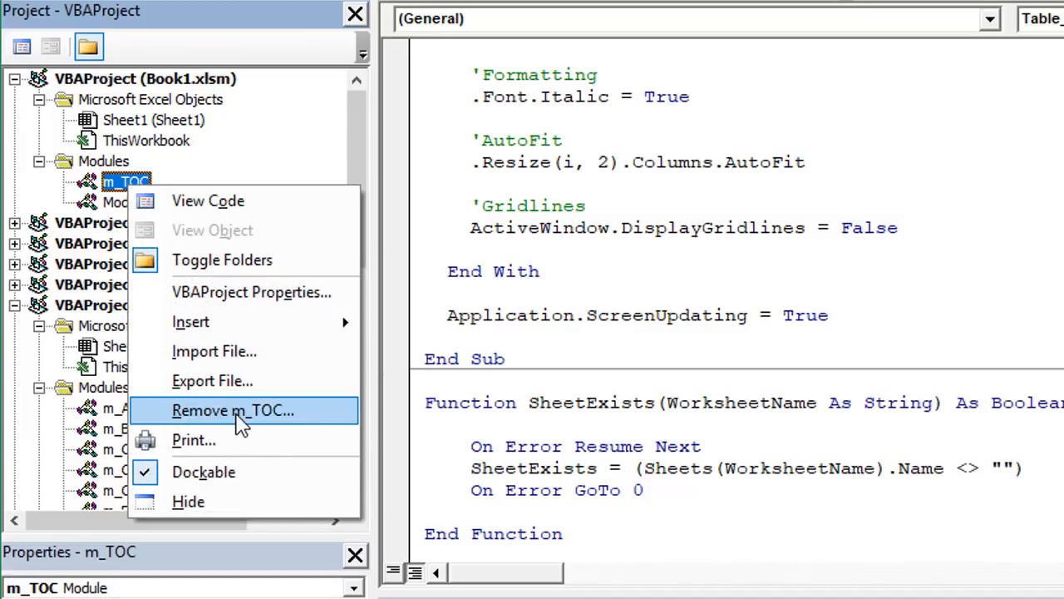
left_click(233, 410)
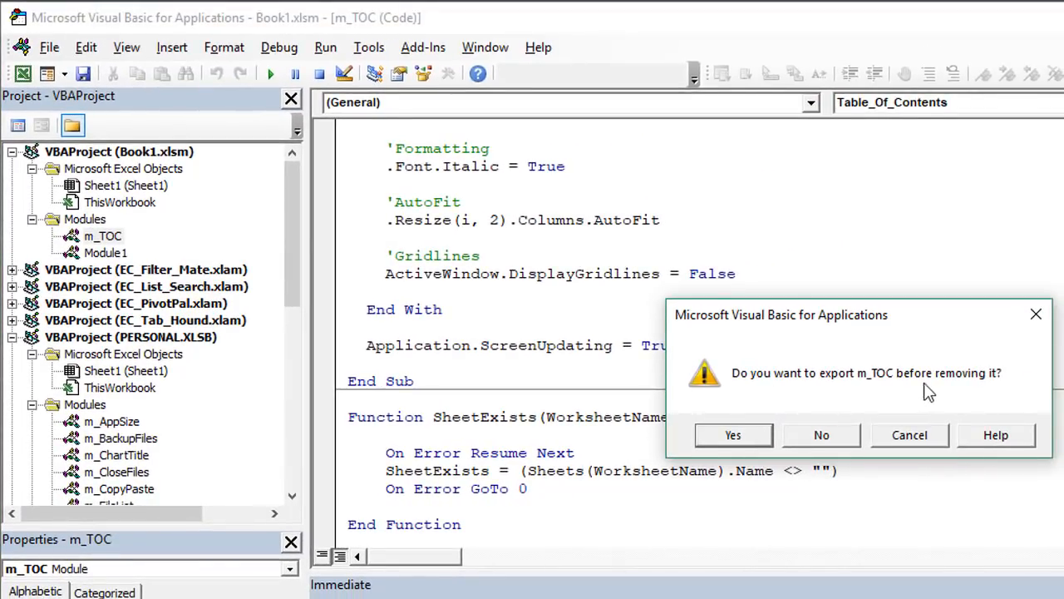
mouse_move(821, 435)
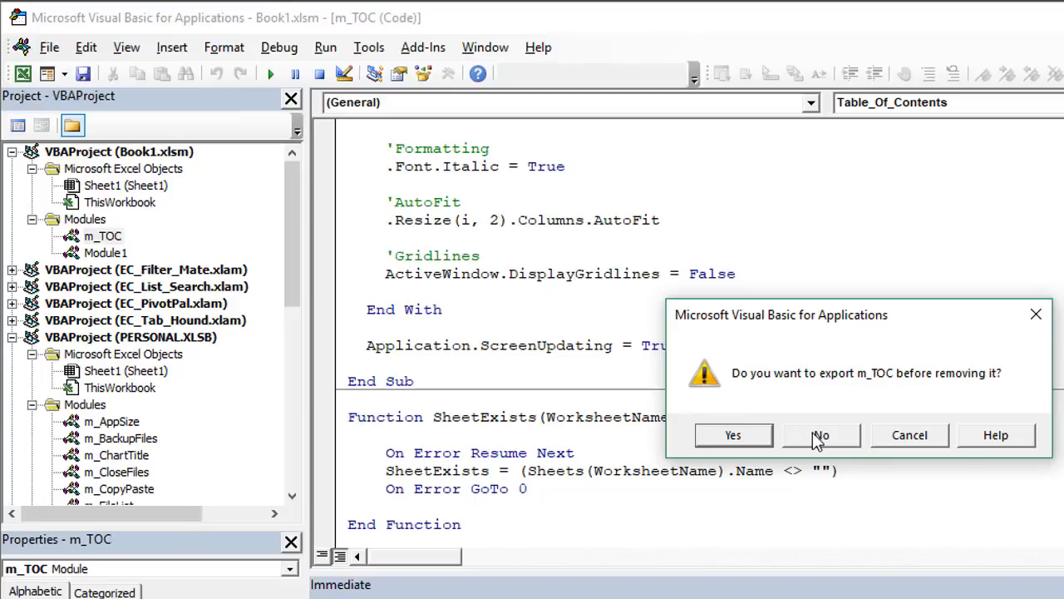
left_click(821, 434)
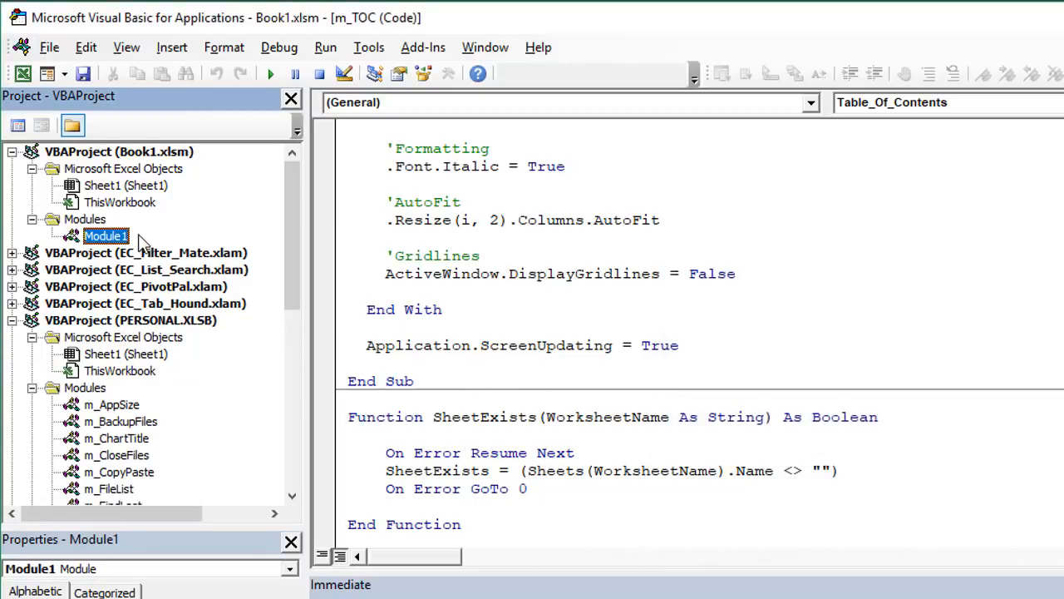
mouse_move(148, 236)
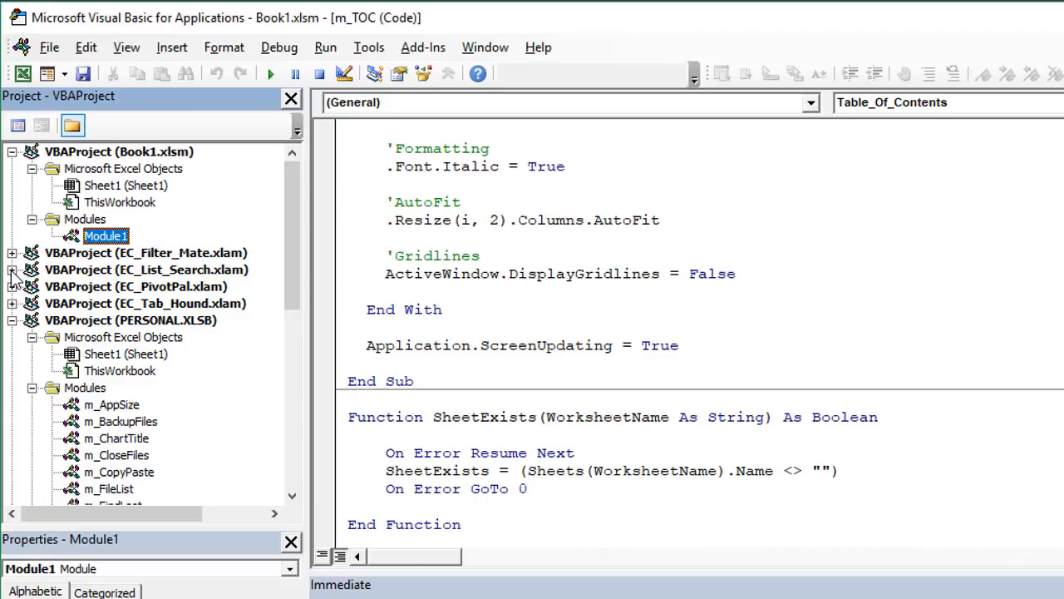
Expand EC_List_Search.xlam and bring its f_ListSearch userform into Book1.xlsm.
left_click(13, 270)
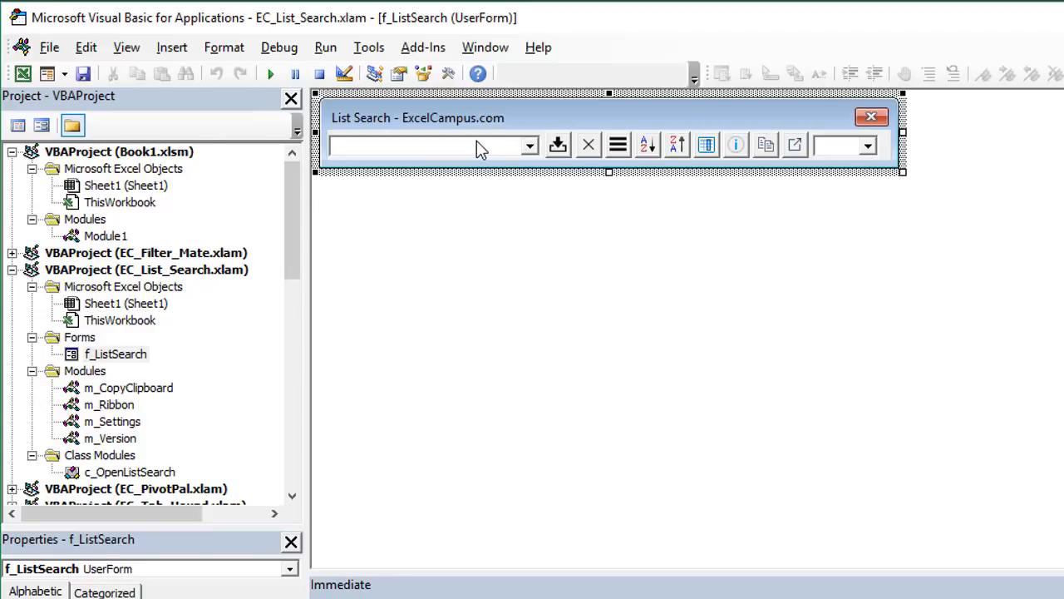
mouse_move(133, 353)
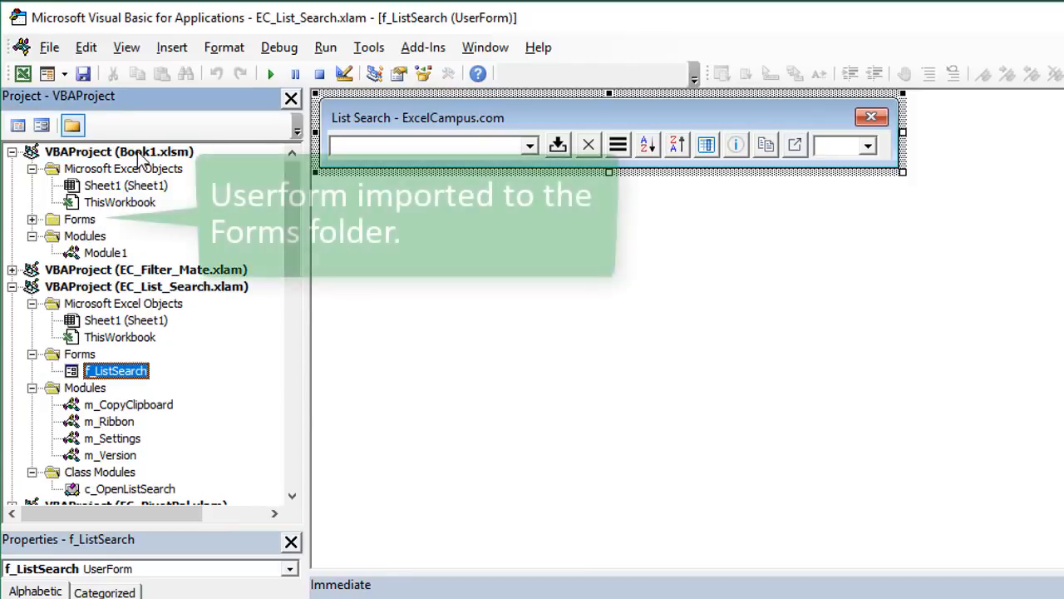
left_click(130, 488)
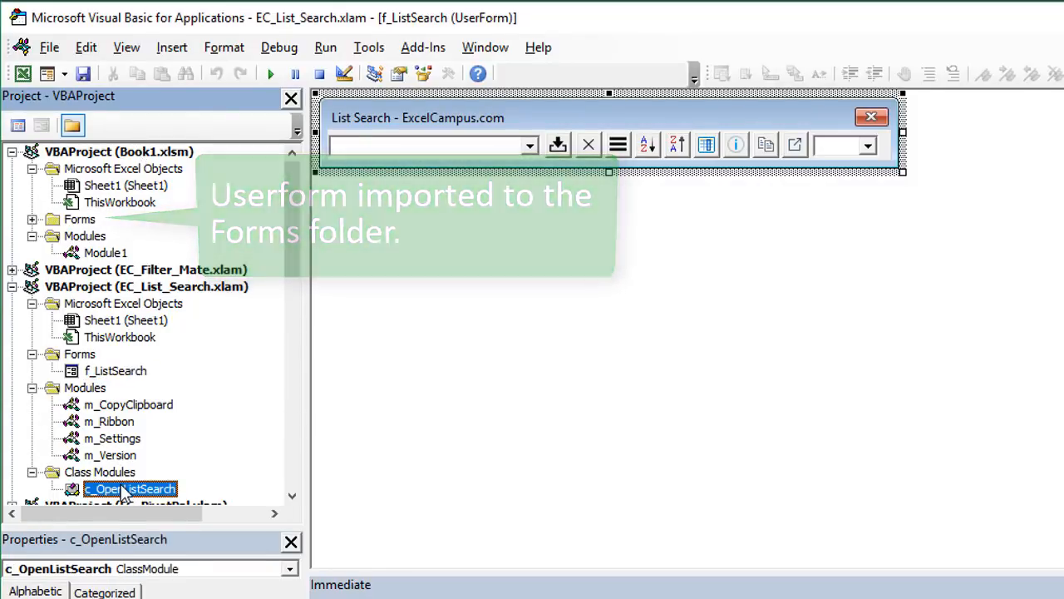
scroll("down", 3)
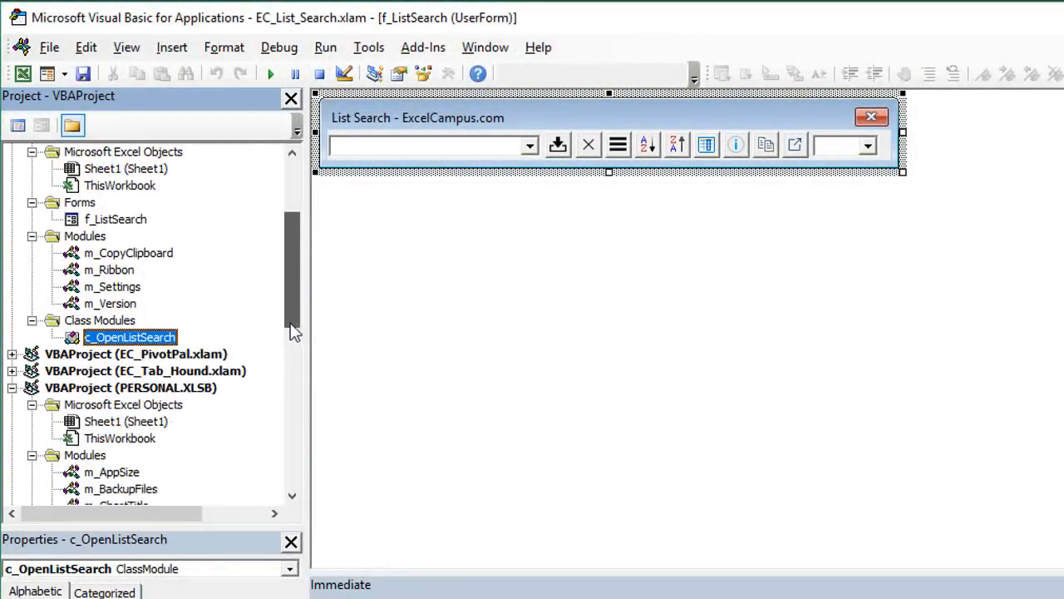
scroll("down", 3)
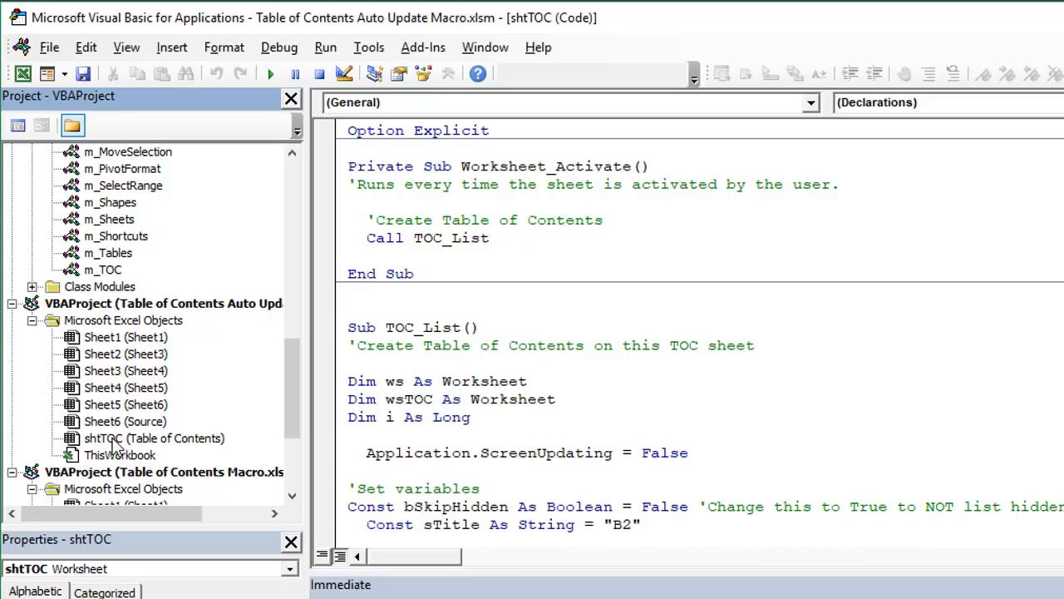
Show the shtTOC sheet code from the Table of Contents Auto Update Macro workbook.
left_click(154, 439)
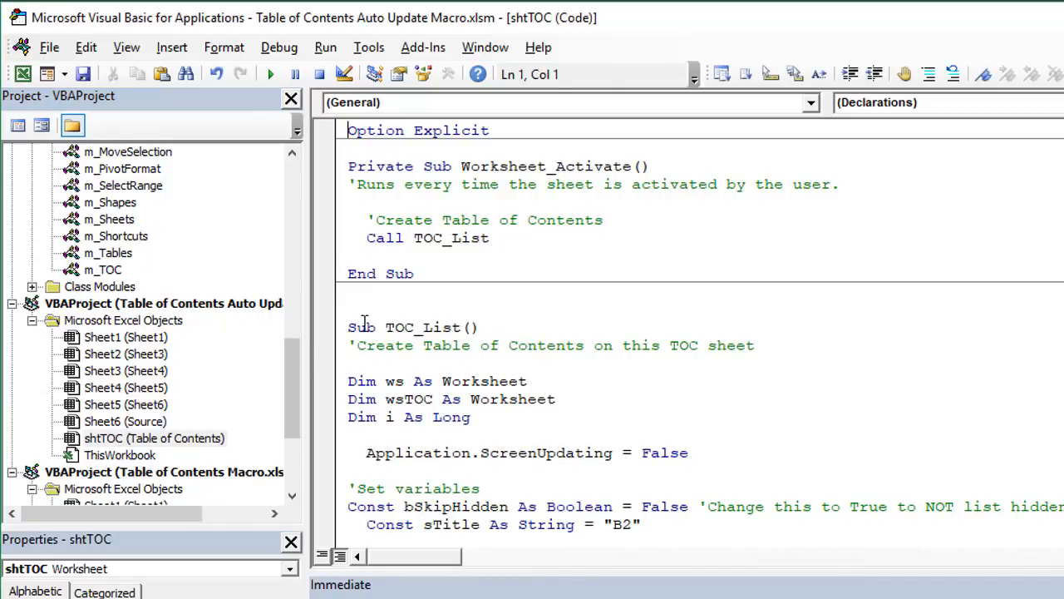
left_click(490, 166)
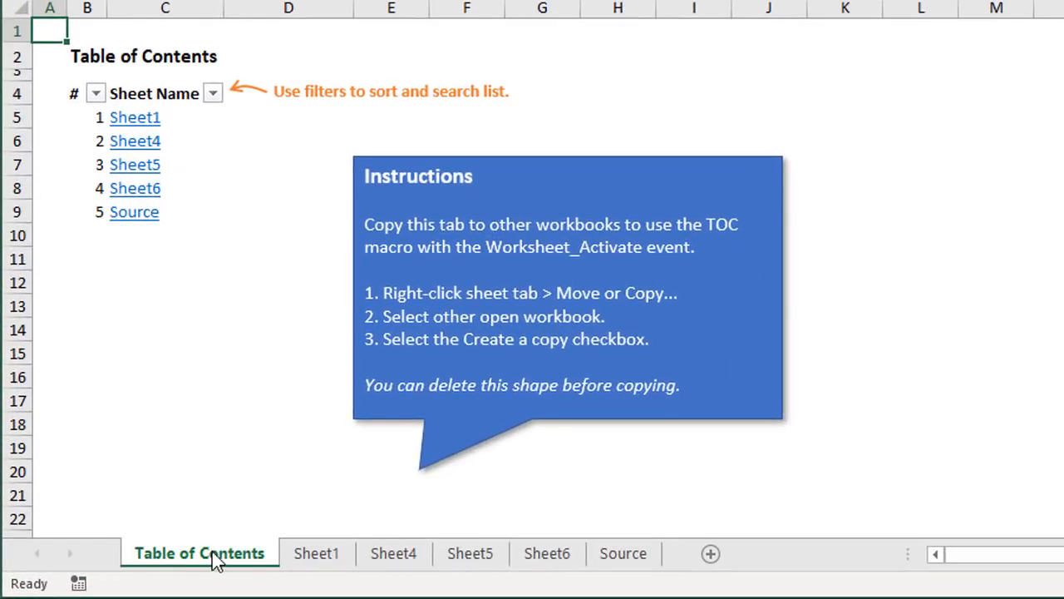
Copy the Table of Contents sheet into Book1.xlsm using Move or Copy with Create a copy.
right_click(199, 553)
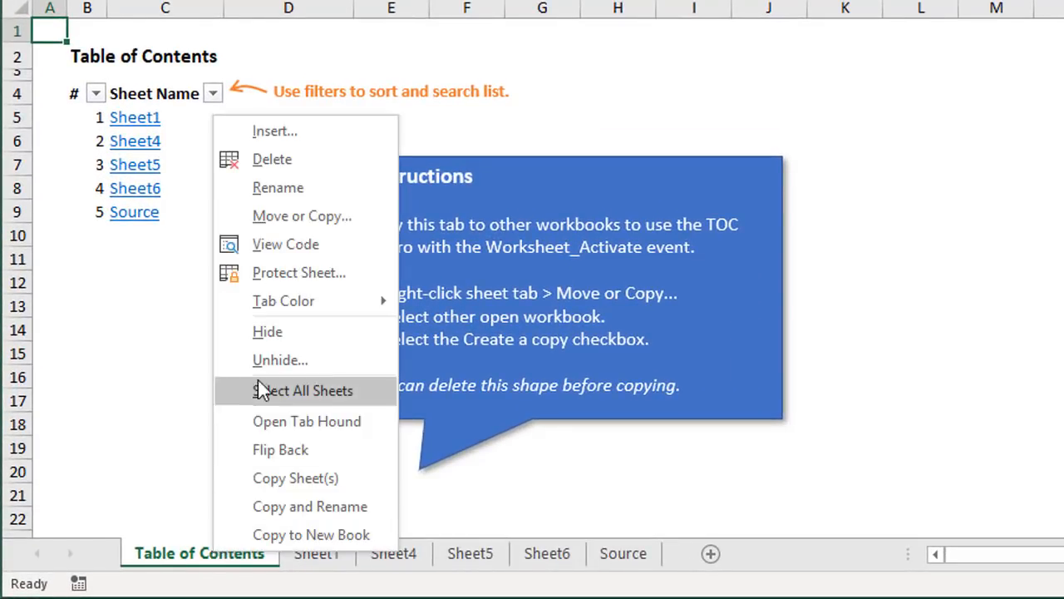
left_click(302, 216)
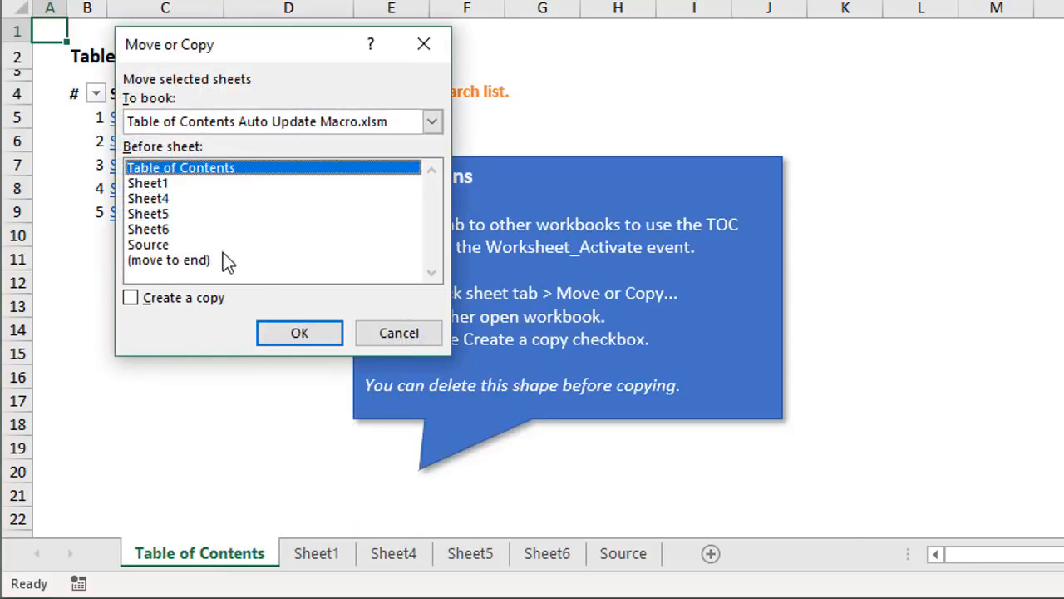
left_click(431, 122)
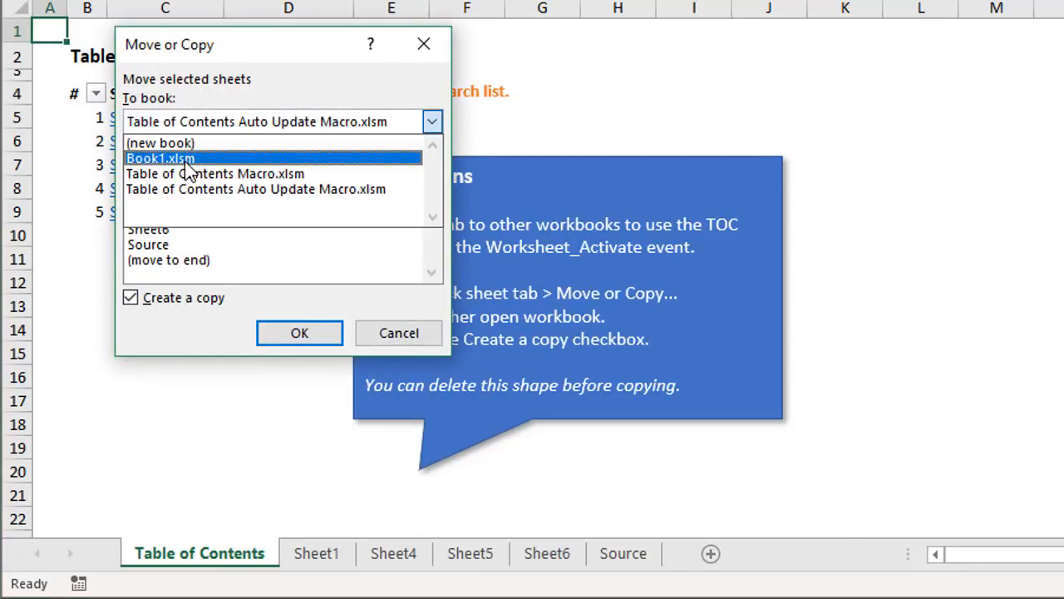
left_click(299, 332)
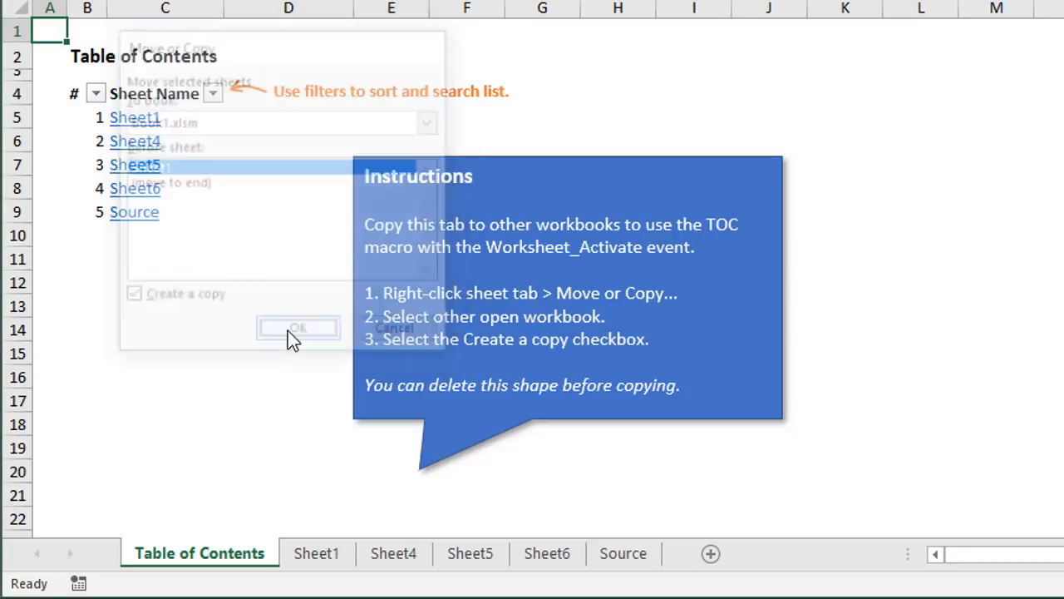
left_click(298, 327)
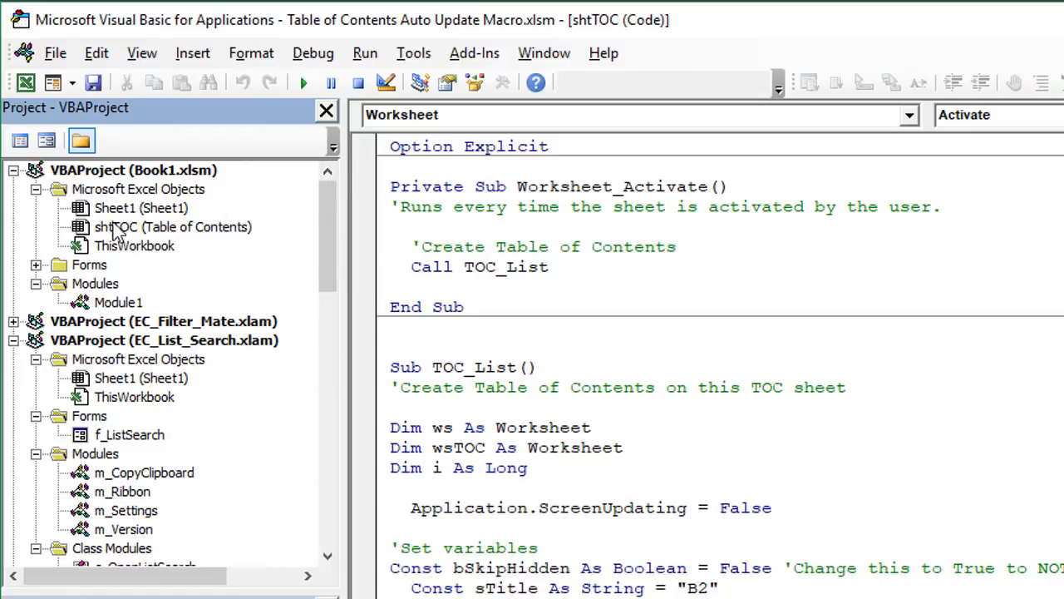
View Book1.xlsm's shtTOC (Table of Contents) code and highlight part of its Worksheet_Activate macro.
left_click(173, 227)
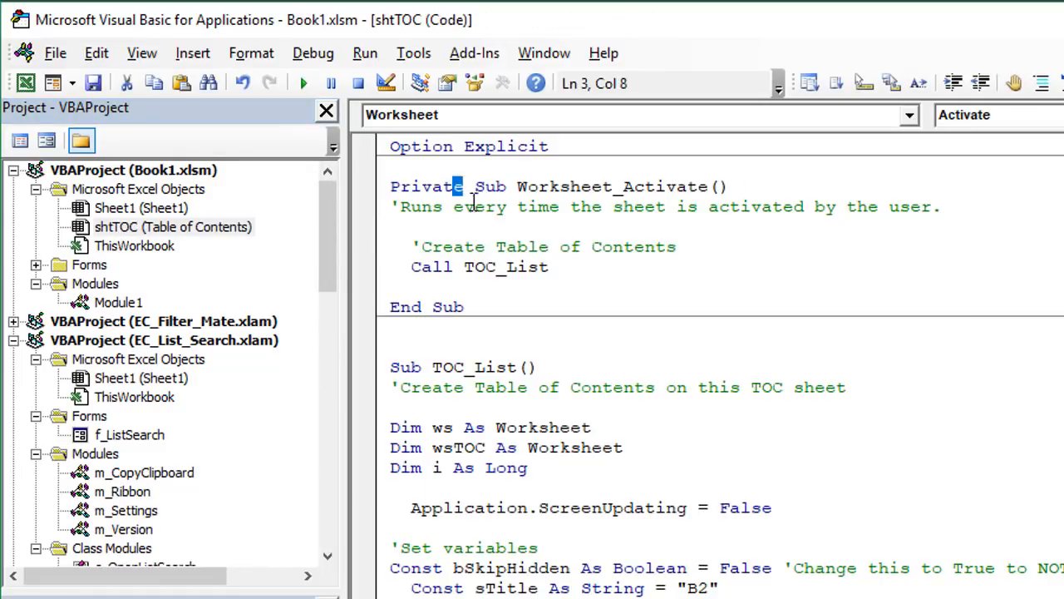
left_click_drag(460, 187, 460, 307)
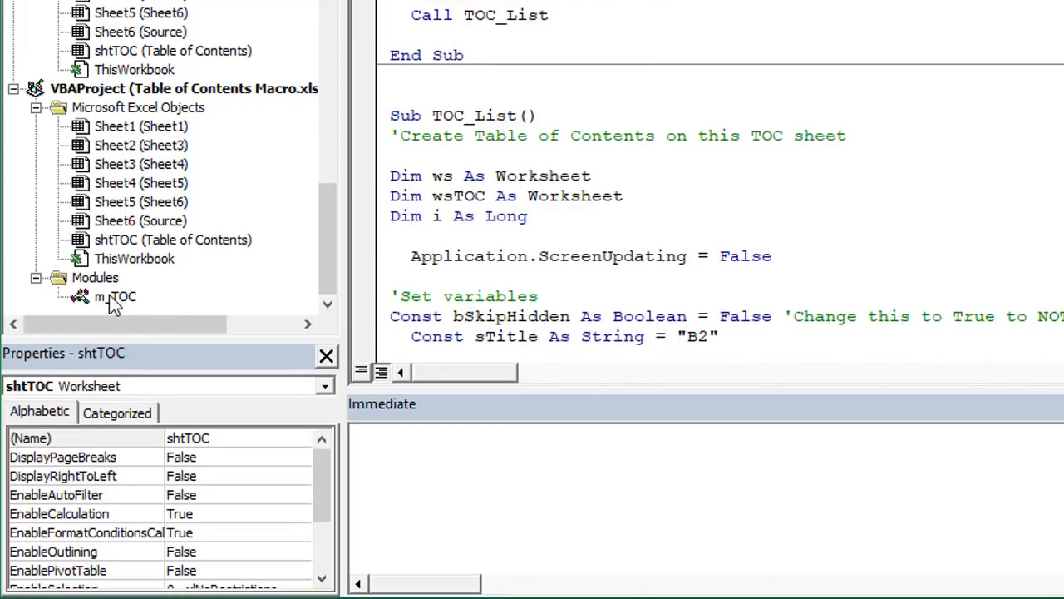
Export m_TOC to VBA Modules as m_TOC.bas, overwriting the existing file.
right_click(114, 296)
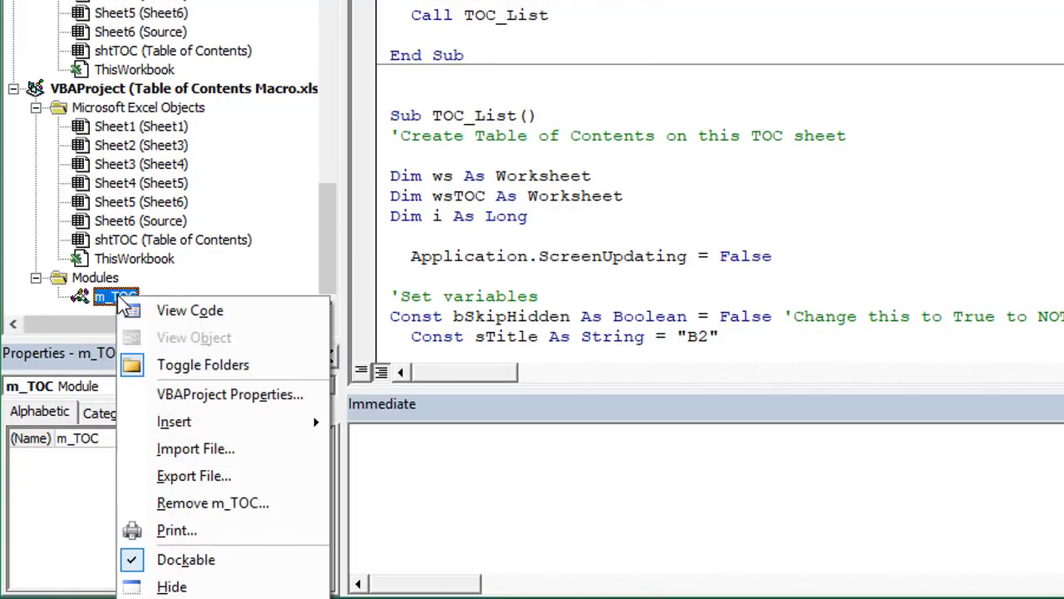
mouse_move(194, 476)
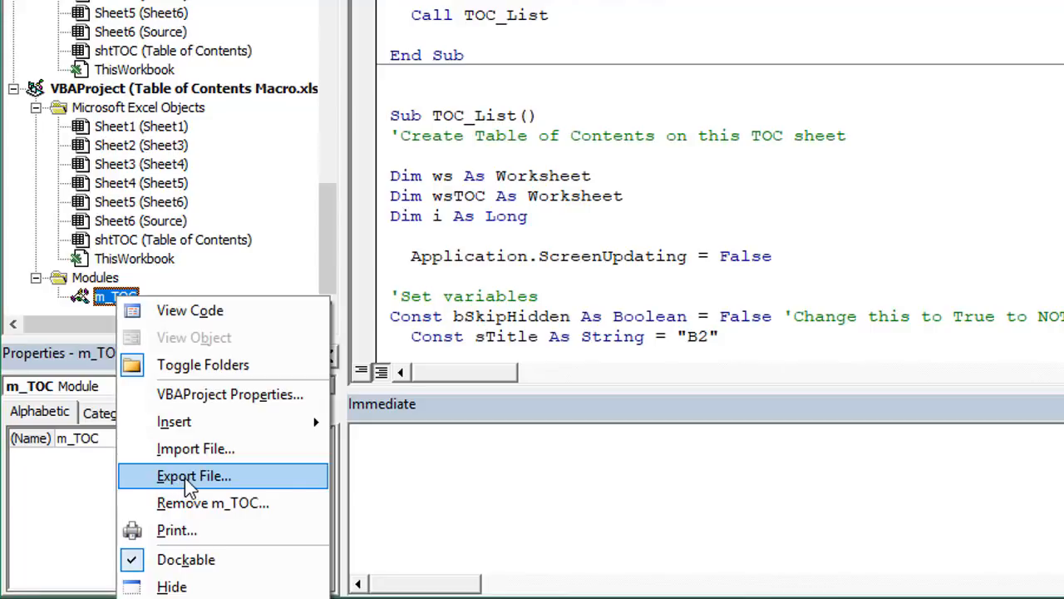
left_click(194, 476)
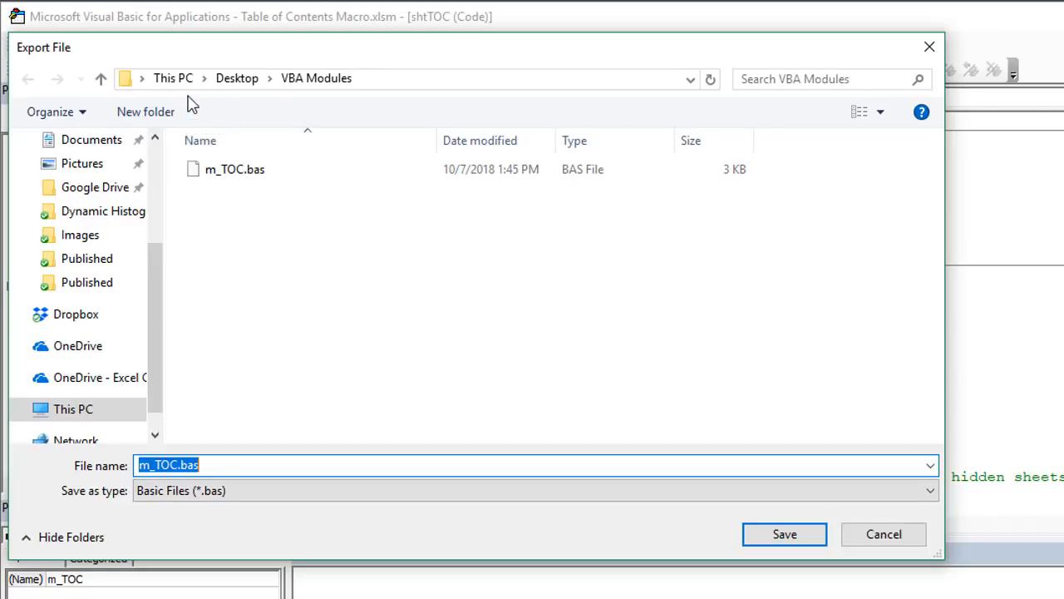
mouse_move(207, 508)
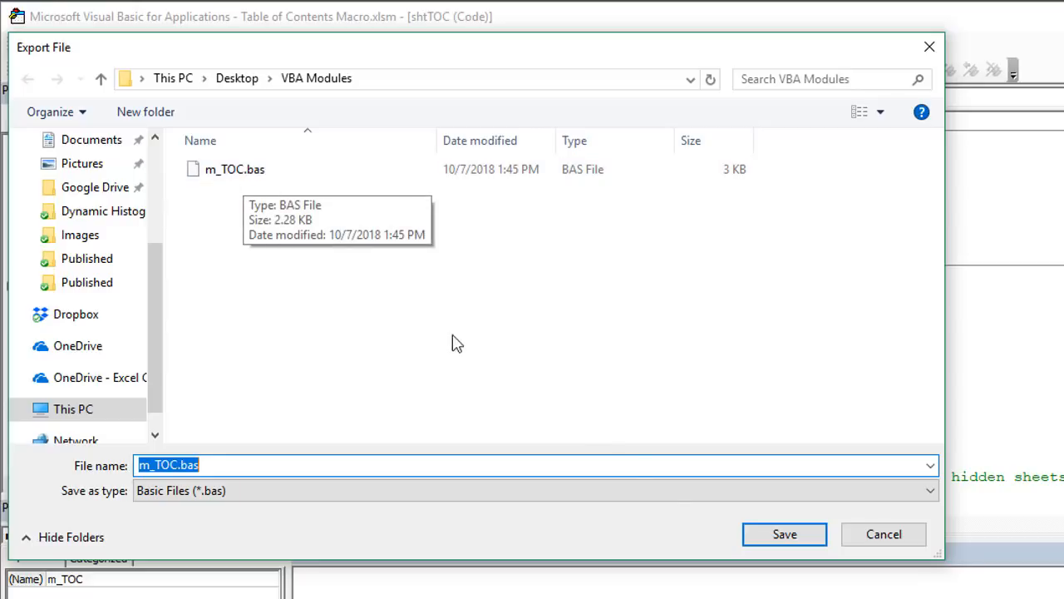
left_click(784, 534)
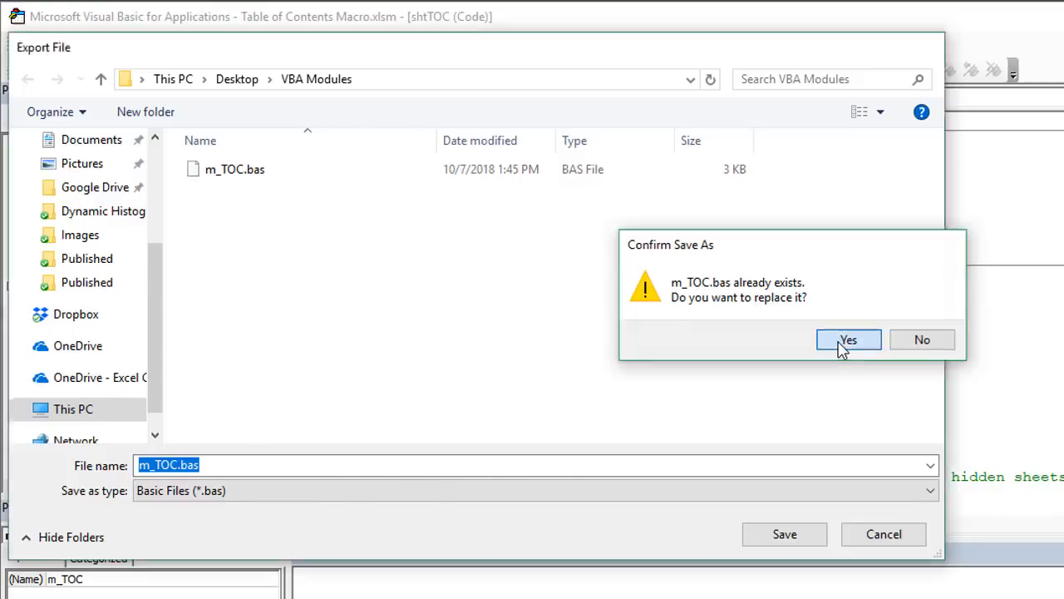
left_click(847, 340)
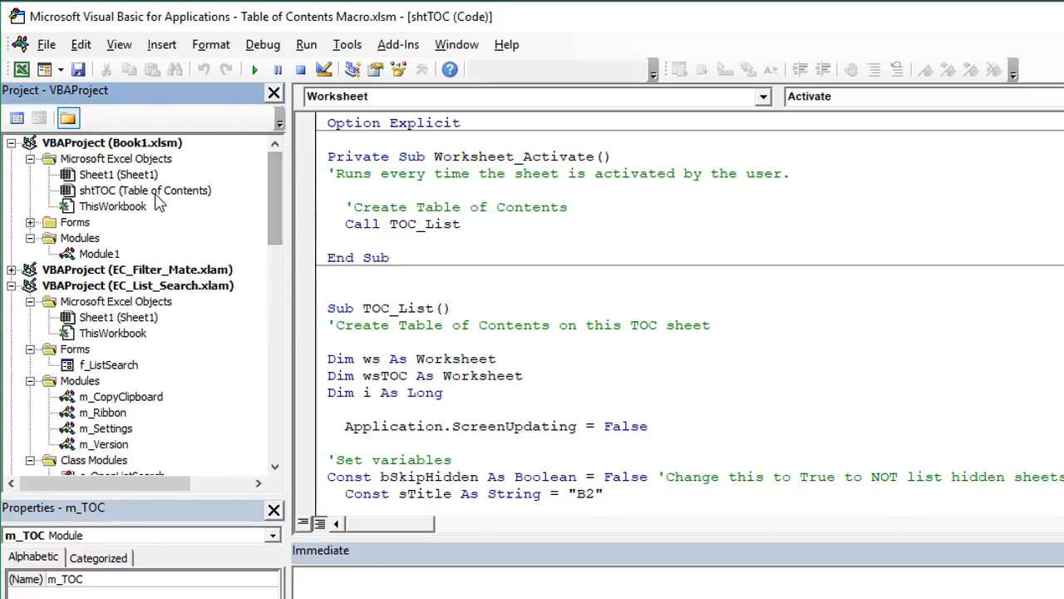
Import m_TOC.bas into VBAProject (Book1.xlsm) and select the new m_TOC module.
right_click(112, 142)
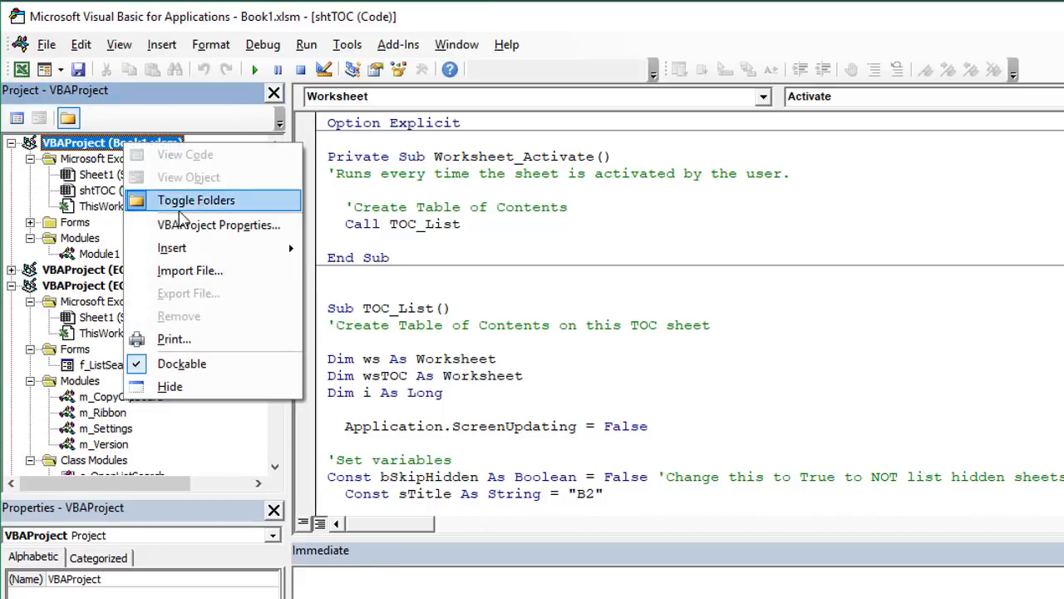
left_click(190, 270)
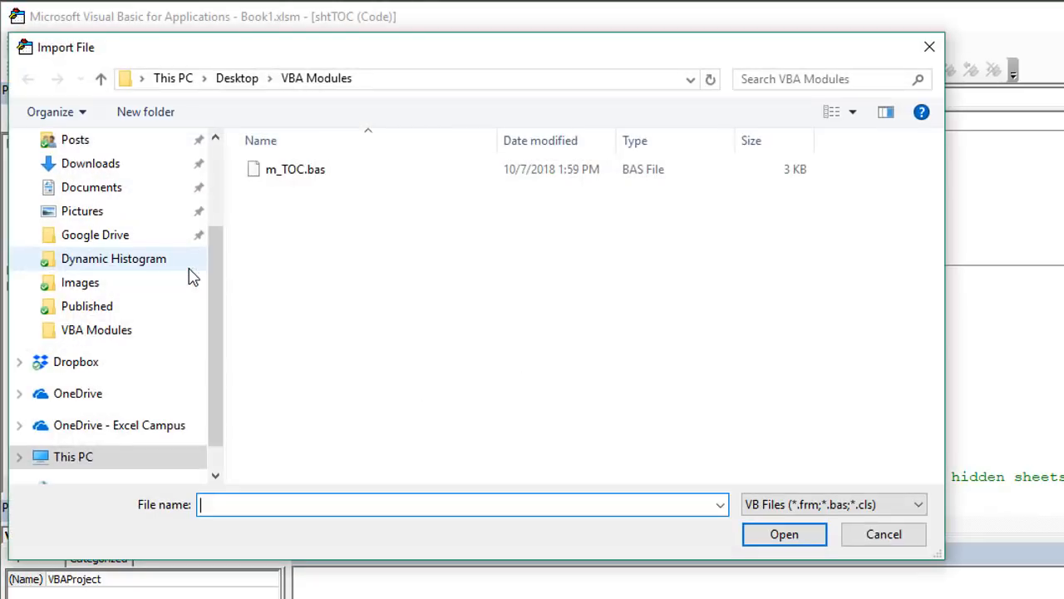
left_click(295, 169)
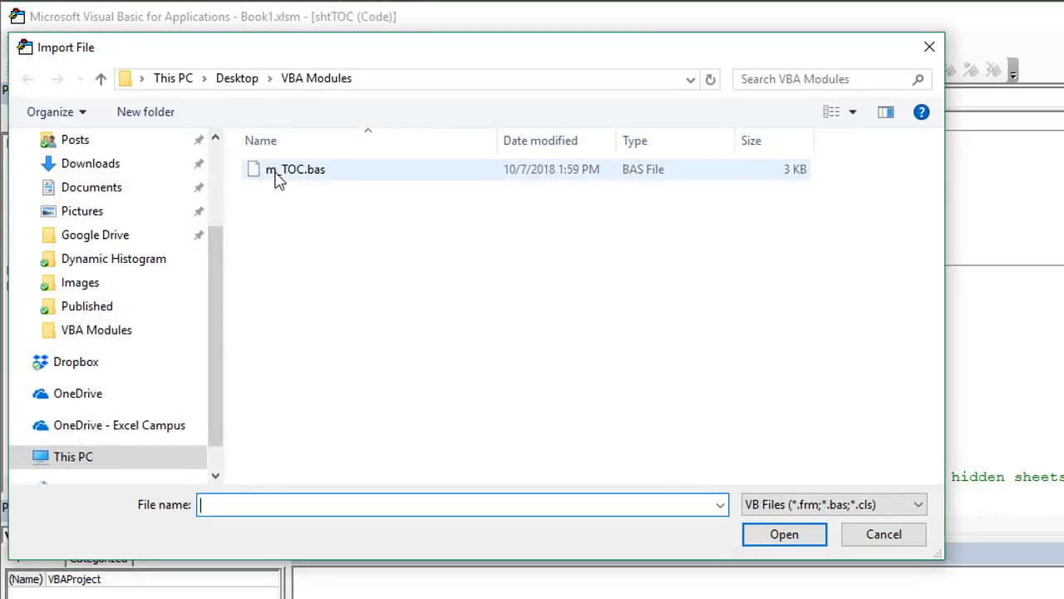
left_click(295, 169)
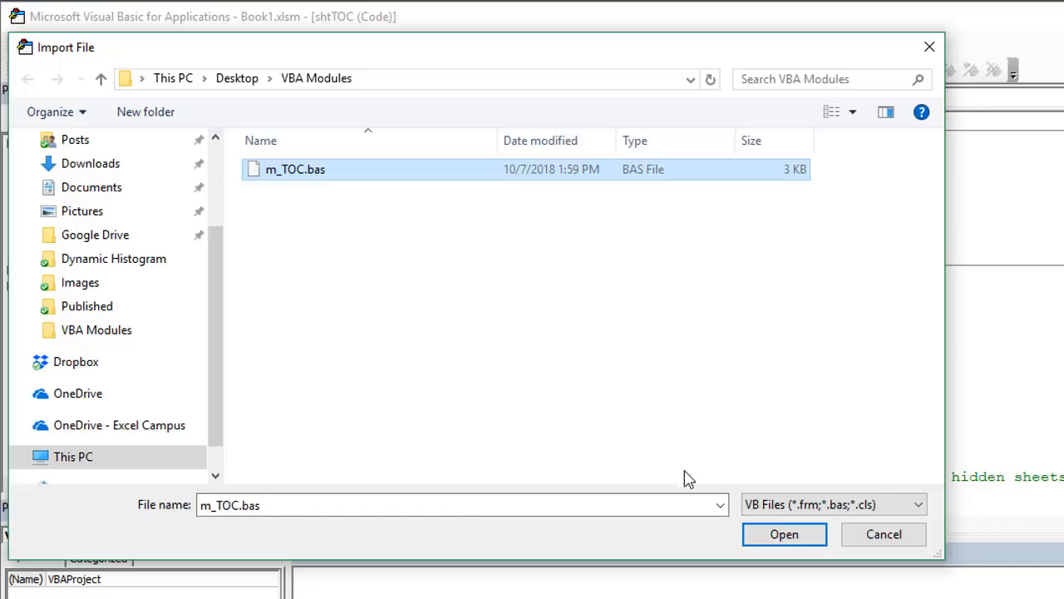
left_click(783, 533)
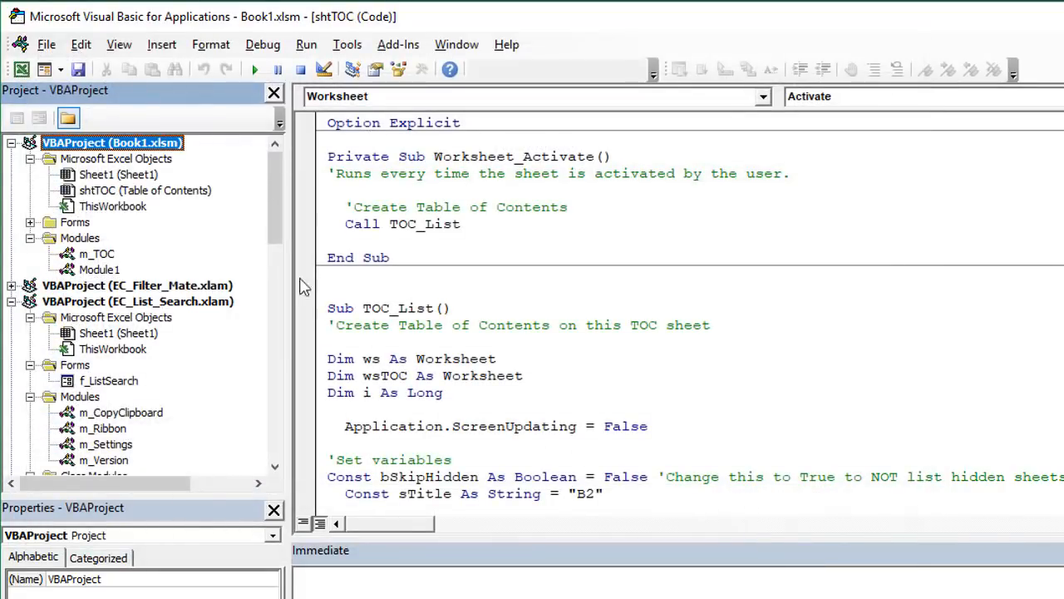
mouse_move(98, 262)
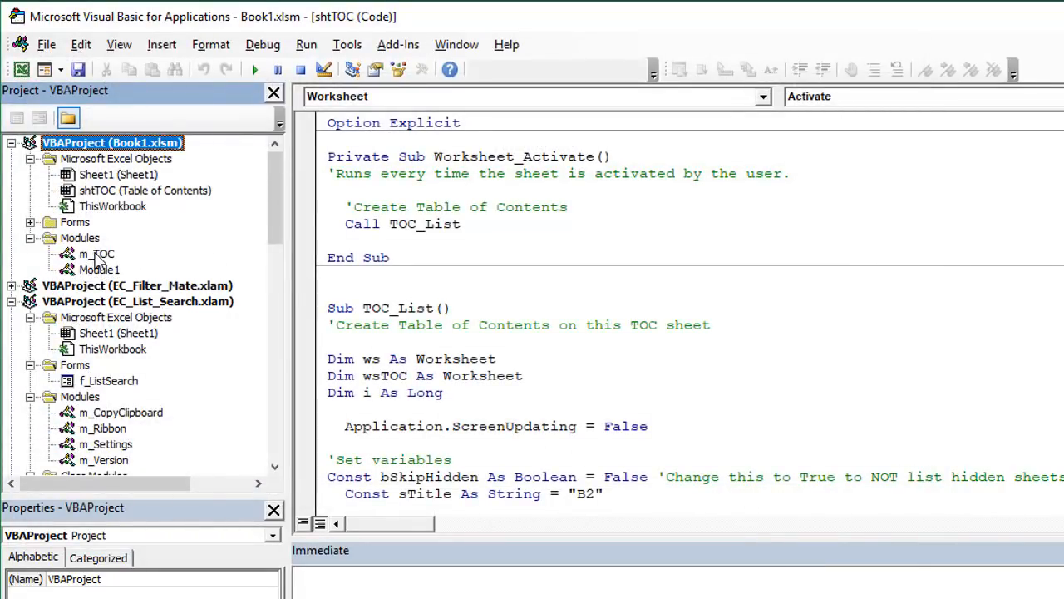
left_click(96, 253)
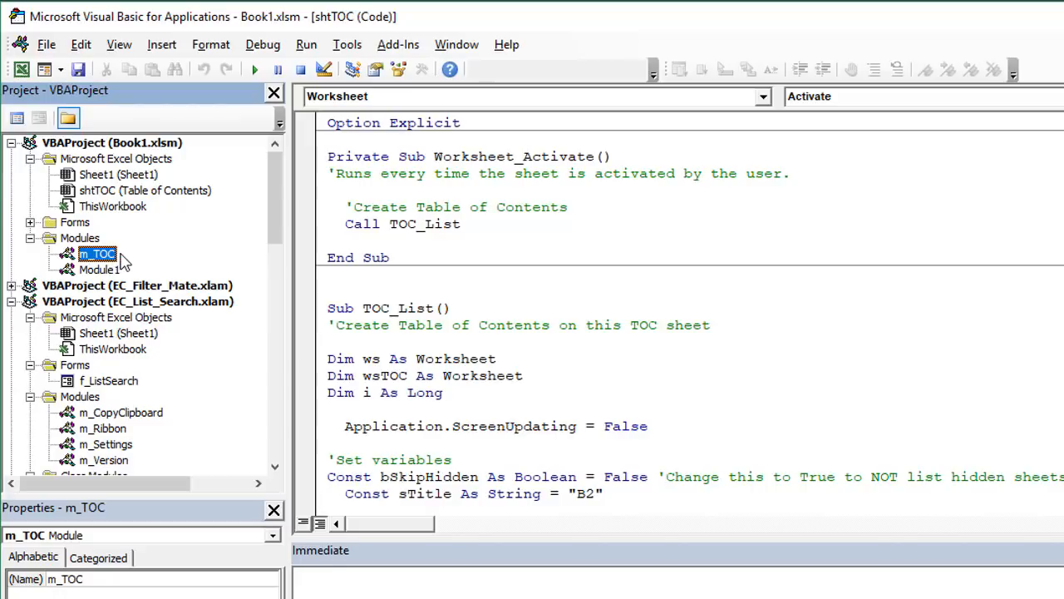